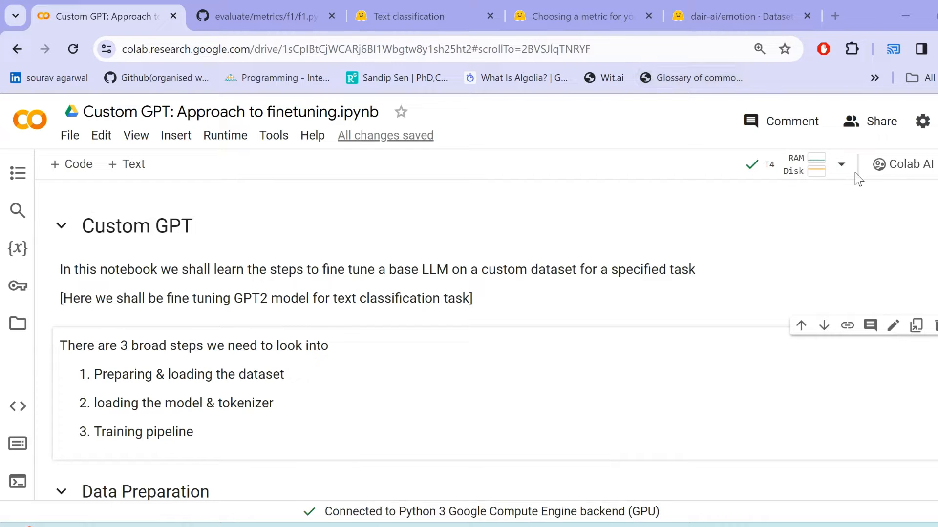
Switch to the Transformers Text classification guide listing supported architectures including GPT-2.
{"action": "left_click", "coordinate": [411, 16]}
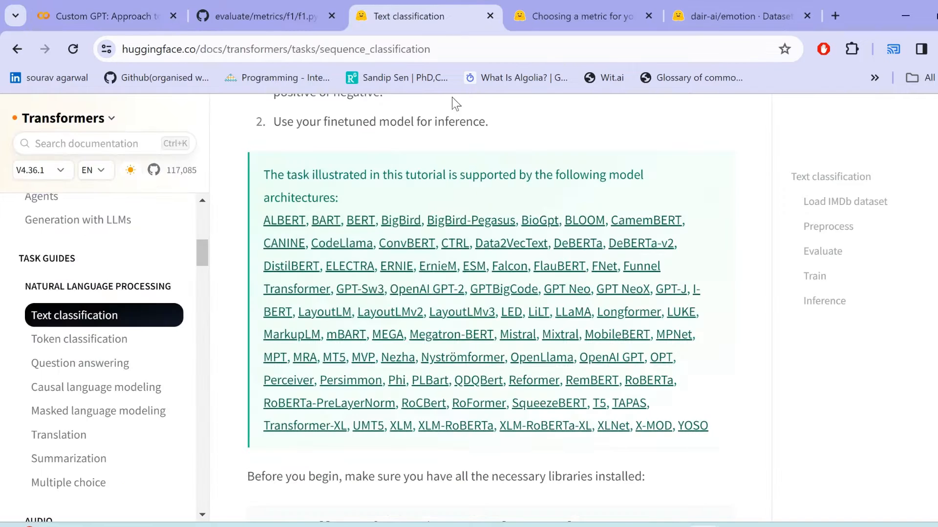
{"action": "mouse_move", "coordinate": [654, 479]}
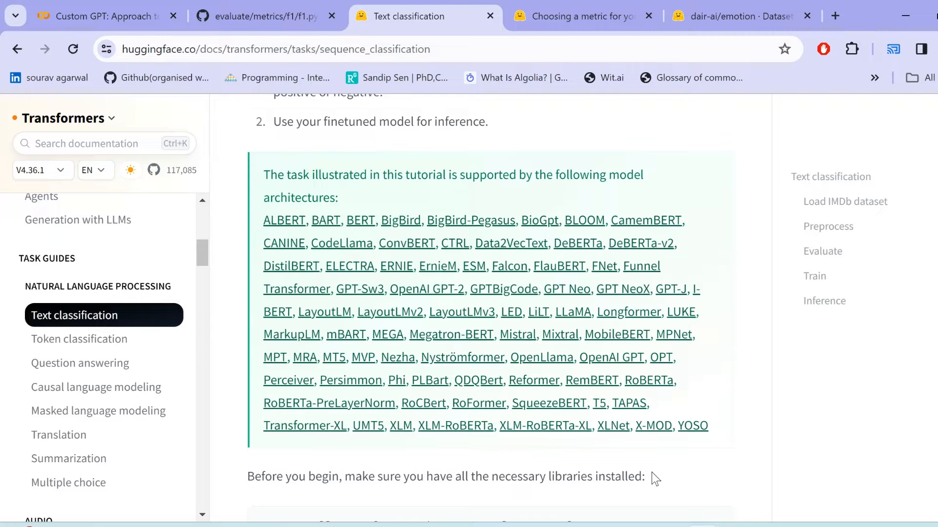
{"action": "mouse_move", "coordinate": [398, 283]}
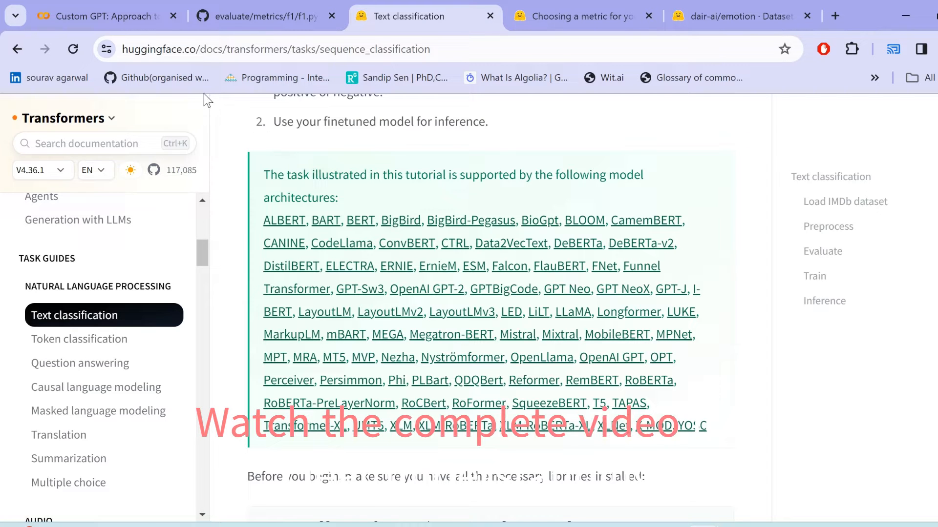
Return to the fine-tuning notebook and scroll to the Data Preparation section with the datasets install cell.
{"action": "left_click", "coordinate": [102, 17]}
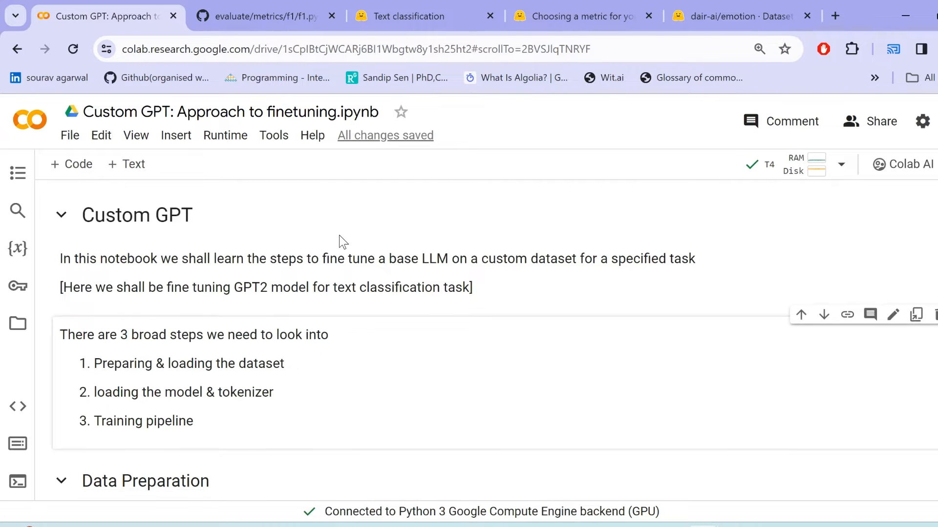
{"action": "scroll", "scroll_direction": "down", "scroll_amount": 3}
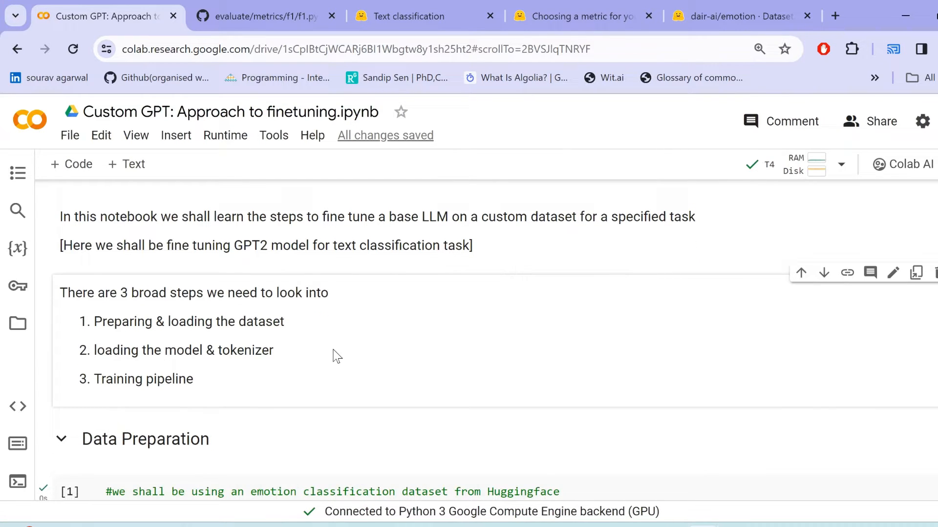
{"action": "scroll", "scroll_direction": "down", "scroll_amount": 3}
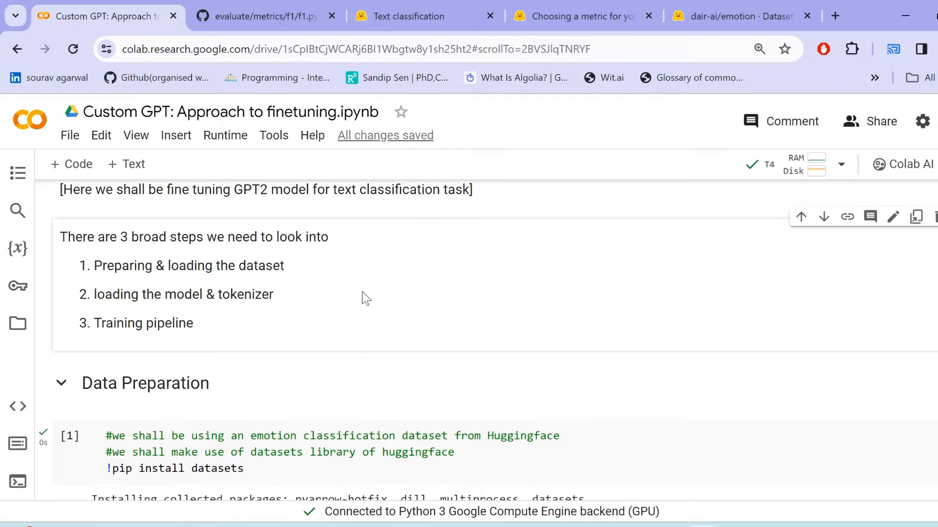
Browse the dair-ai/emotion Dataset Viewer's training-split texts with their emotion labels.
{"action": "left_click", "coordinate": [741, 17]}
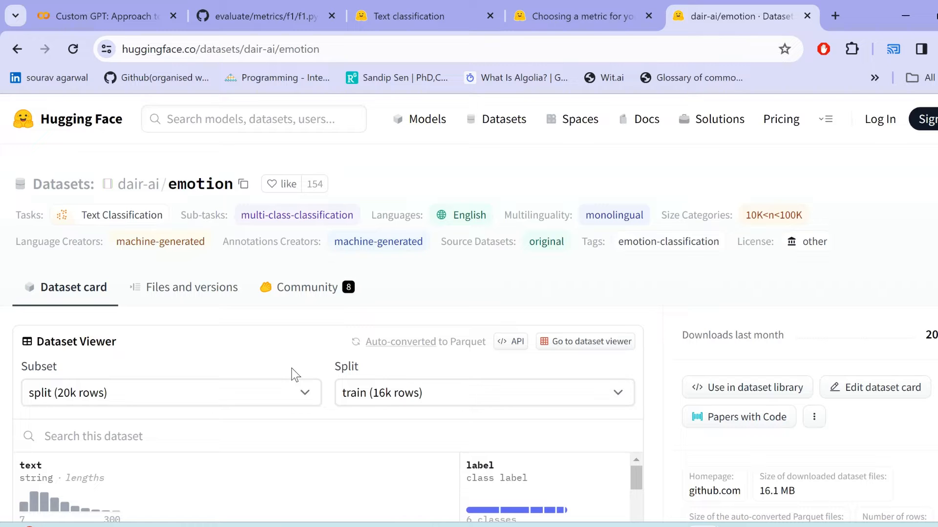
{"action": "mouse_move", "coordinate": [501, 156]}
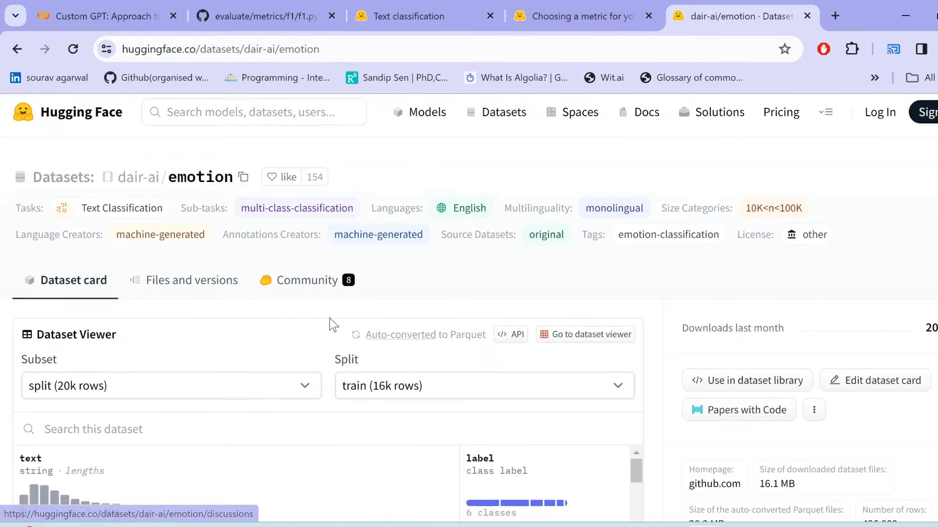
{"action": "scroll", "scroll_direction": "down", "scroll_amount": 3}
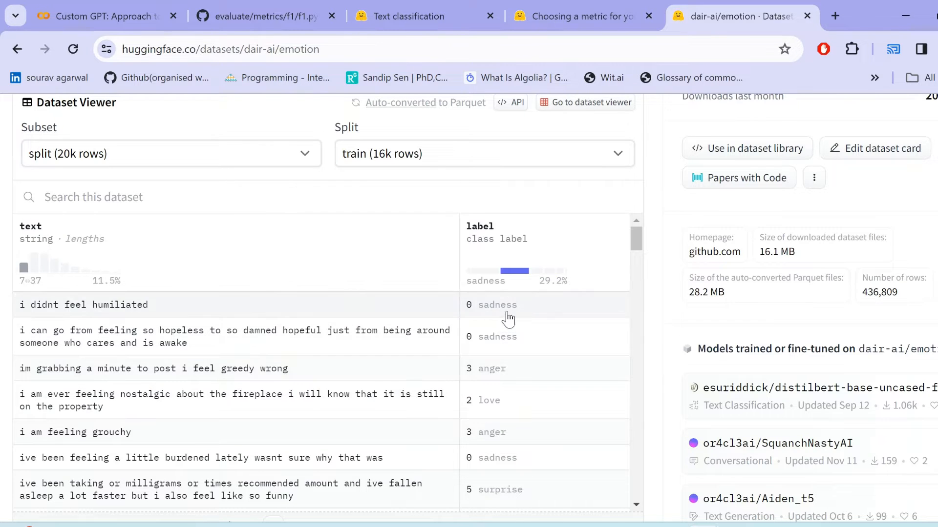
{"action": "scroll", "scroll_direction": "down", "scroll_amount": 3}
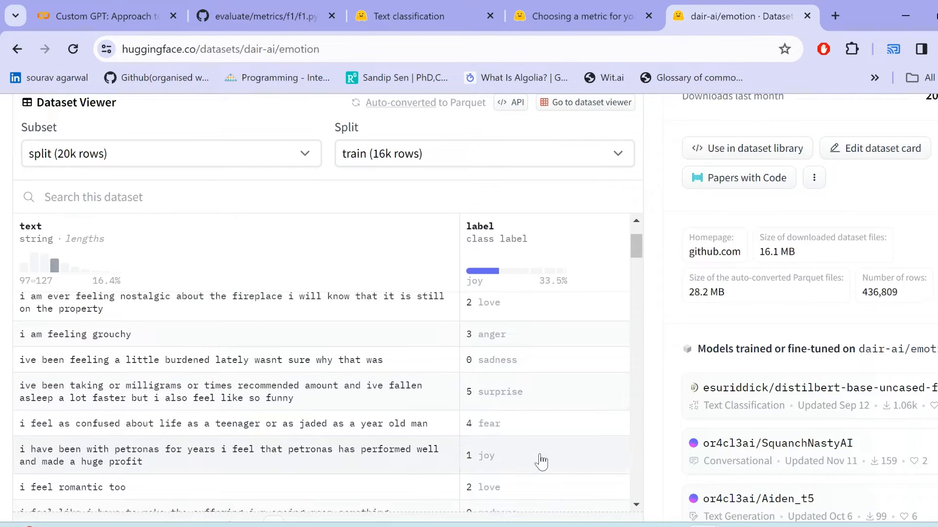
{"action": "scroll", "scroll_direction": "down", "scroll_amount": 3}
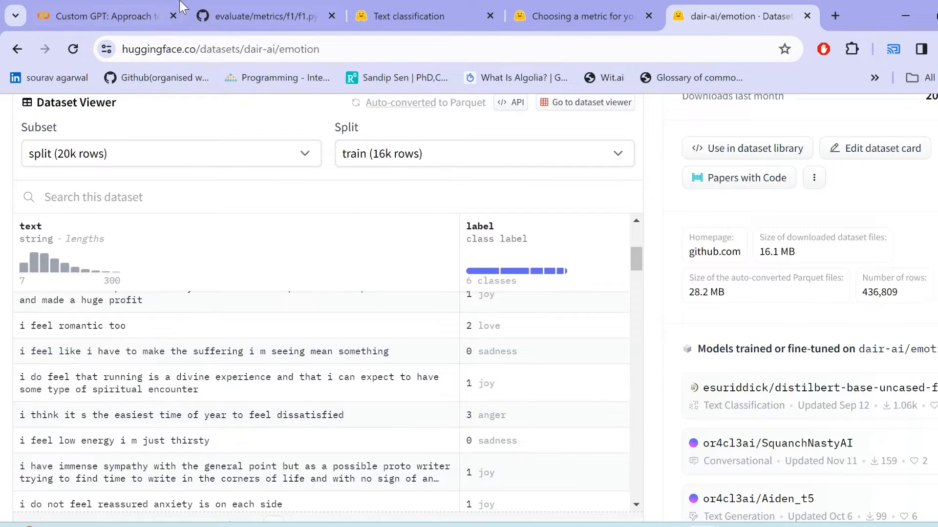
Review the load_dataset cell printing split sizes 16000/2000/2000 and the 1250-row subsample.
{"action": "left_click", "coordinate": [96, 17]}
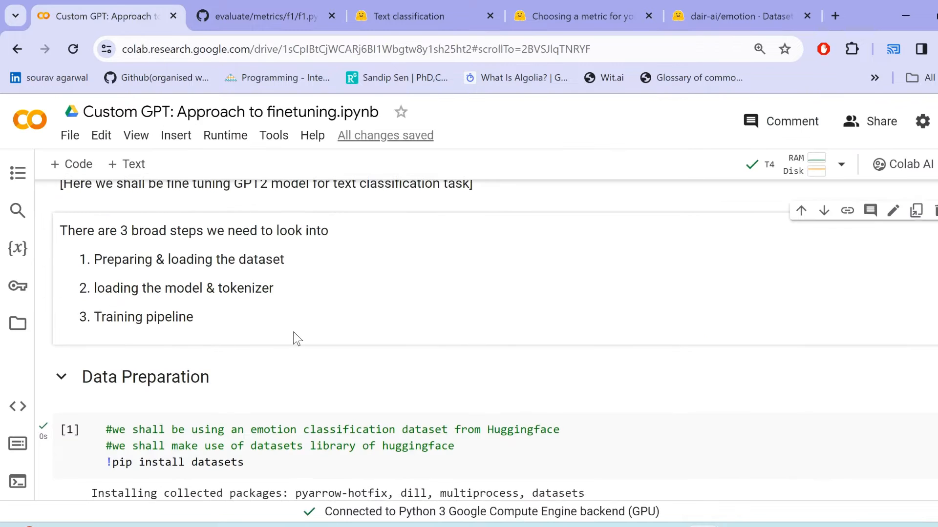
{"action": "scroll", "scroll_direction": "down", "scroll_amount": 3}
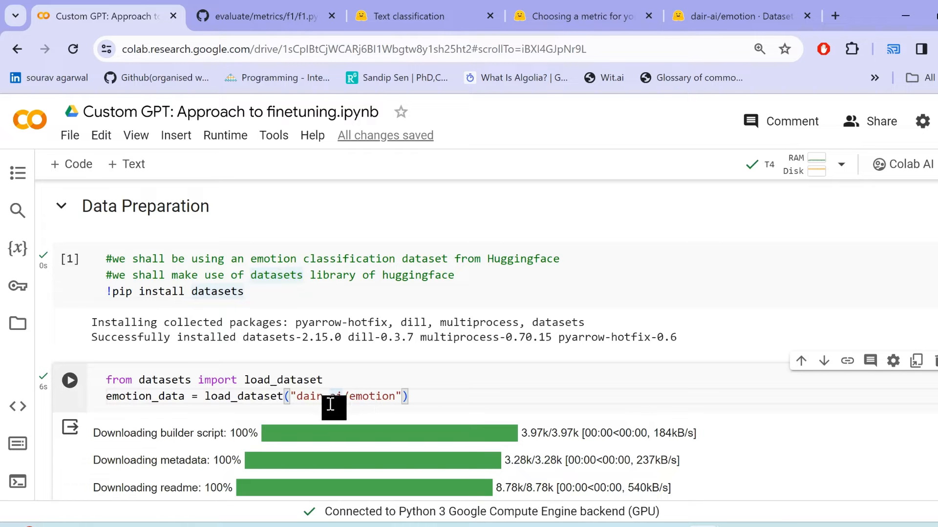
{"action": "scroll", "scroll_direction": "down", "scroll_amount": 3}
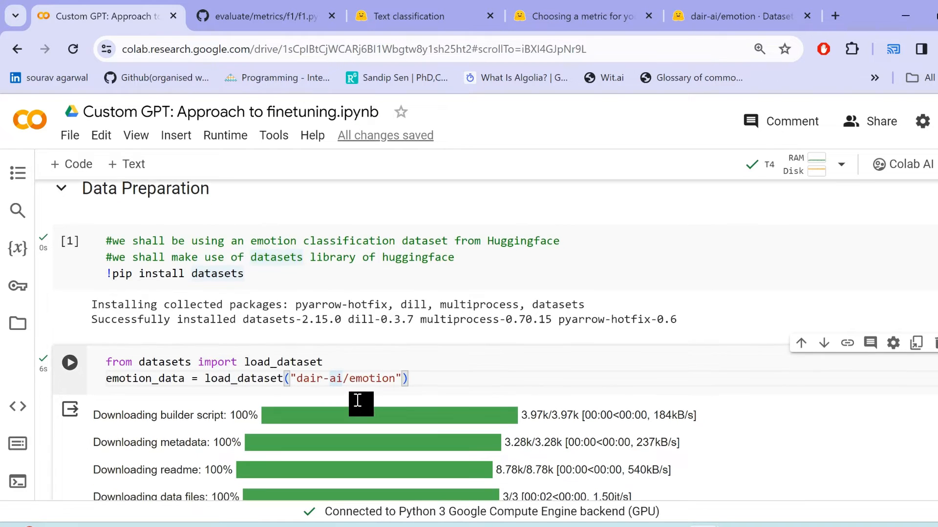
{"action": "scroll", "scroll_direction": "down", "scroll_amount": 3}
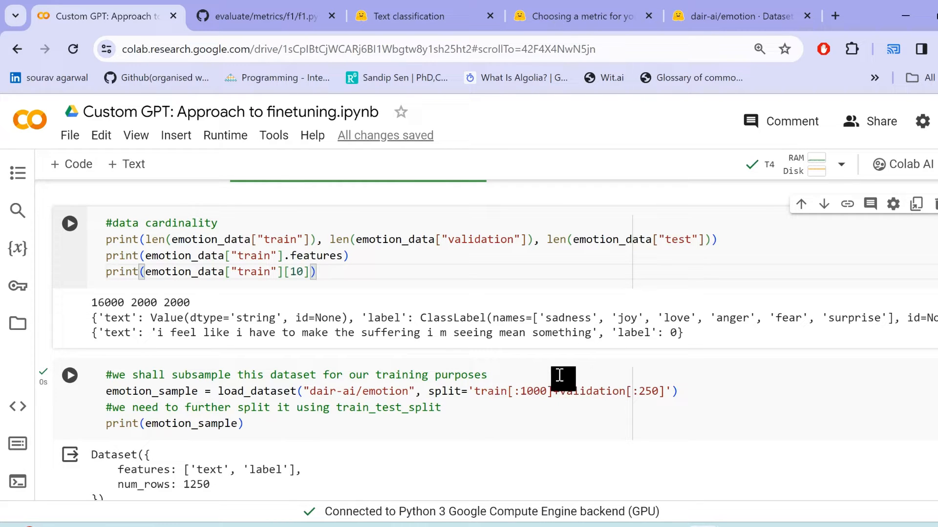
{"action": "mouse_move", "coordinate": [445, 401]}
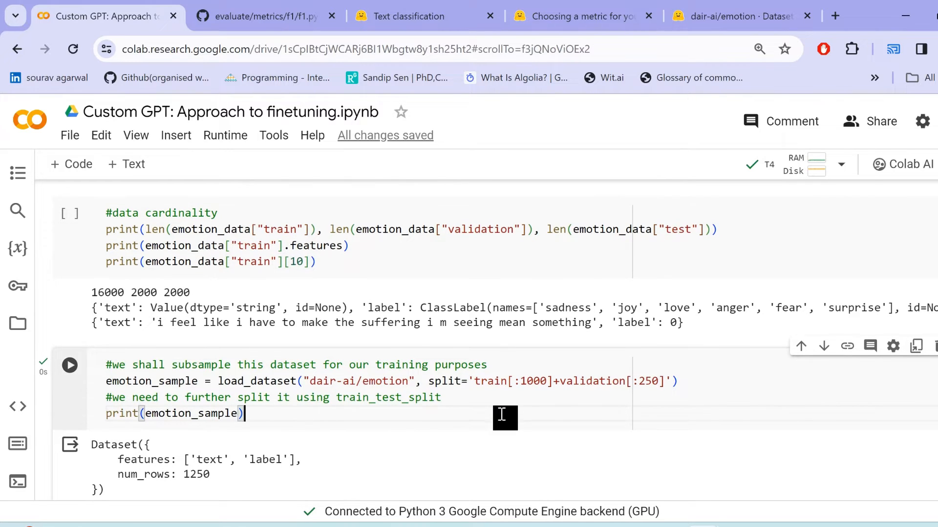
{"action": "mouse_move", "coordinate": [504, 381]}
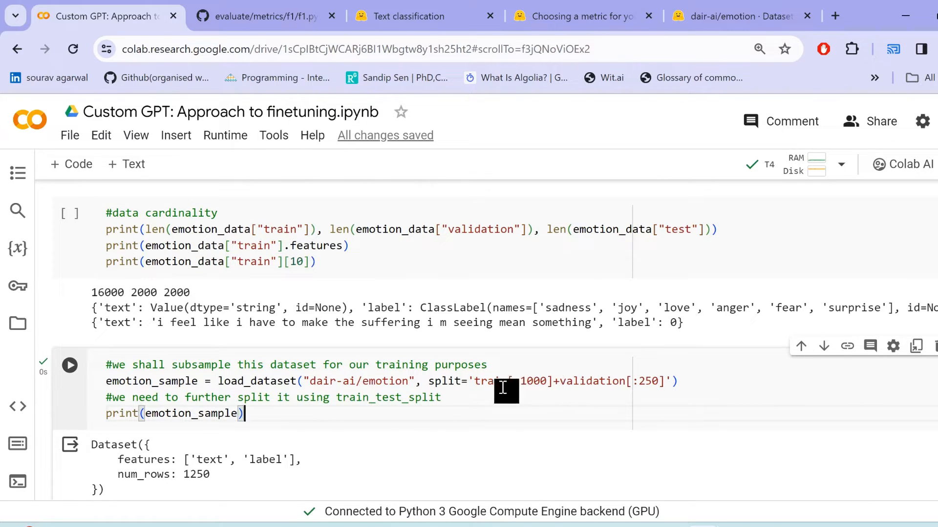
{"action": "mouse_move", "coordinate": [628, 392]}
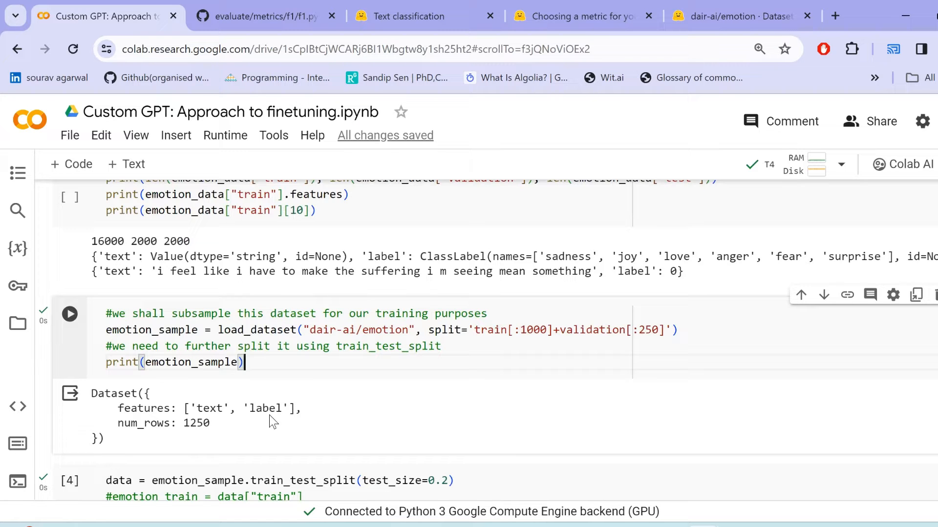
{"action": "scroll", "scroll_direction": "down", "scroll_amount": 3}
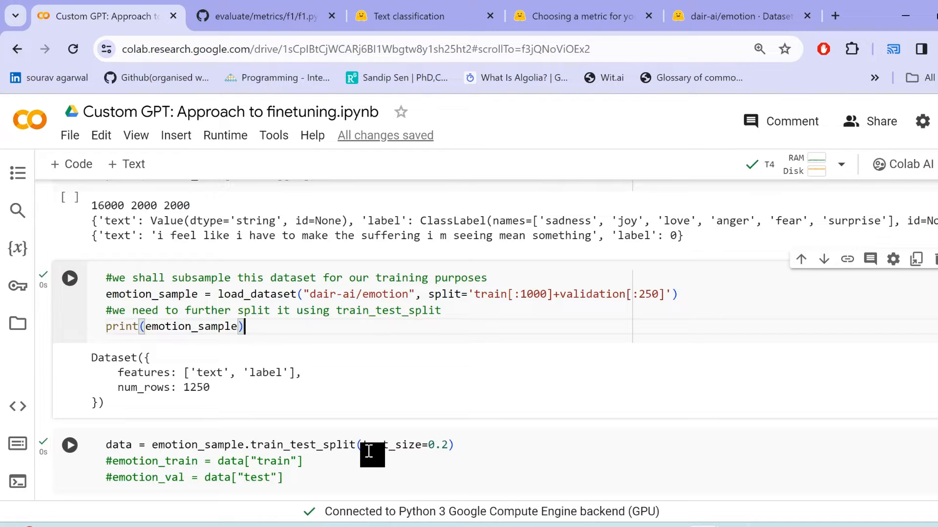
Show the split data (1000 train, 250 test) and continue to the model and tokenizer section.
{"action": "scroll", "scroll_direction": "down", "scroll_amount": 3}
{"action": "type", "text": "data"}
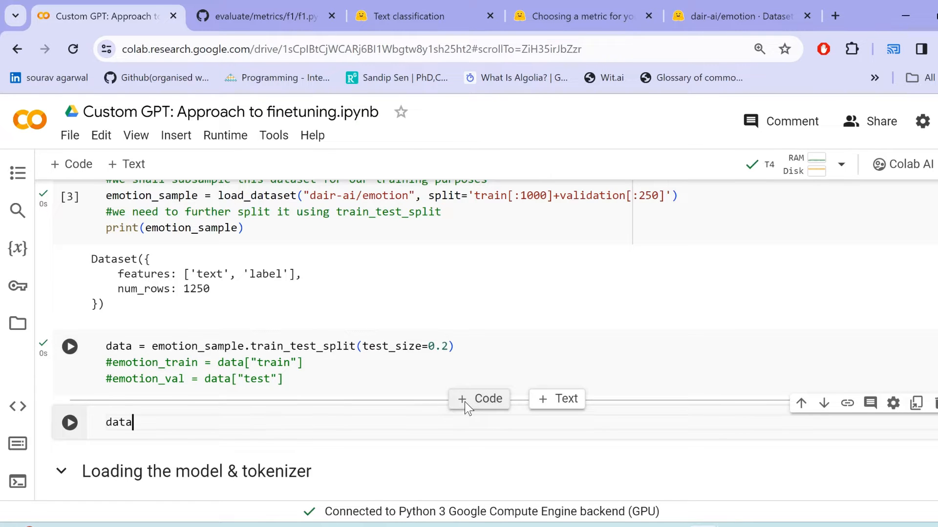
{"action": "left_click", "coordinate": [69, 422]}
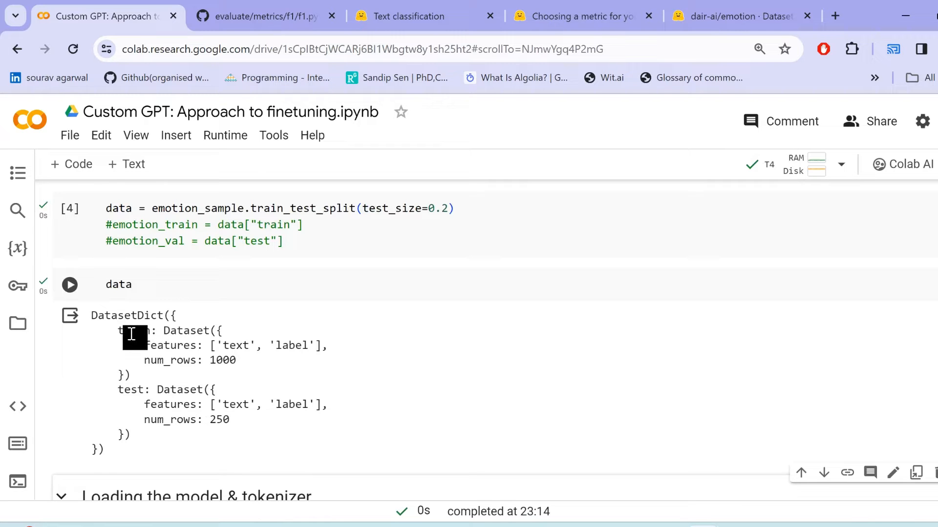
{"action": "scroll", "scroll_direction": "down", "scroll_amount": 3}
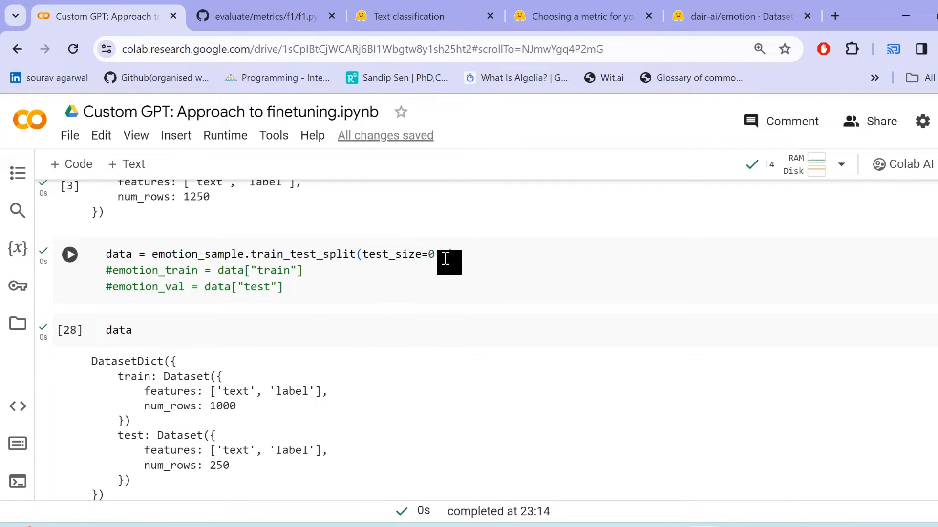
{"action": "scroll", "scroll_direction": "down", "scroll_amount": 3}
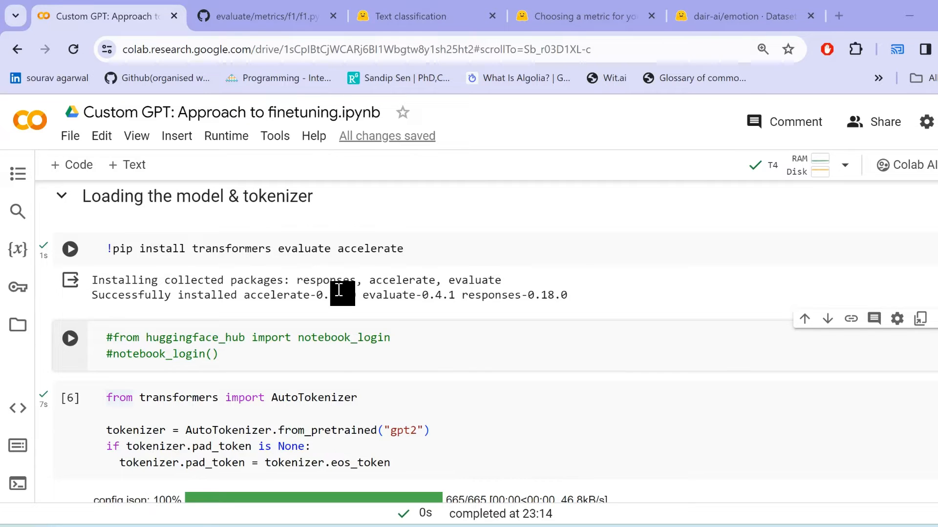
{"action": "scroll", "scroll_direction": "down", "scroll_amount": 3}
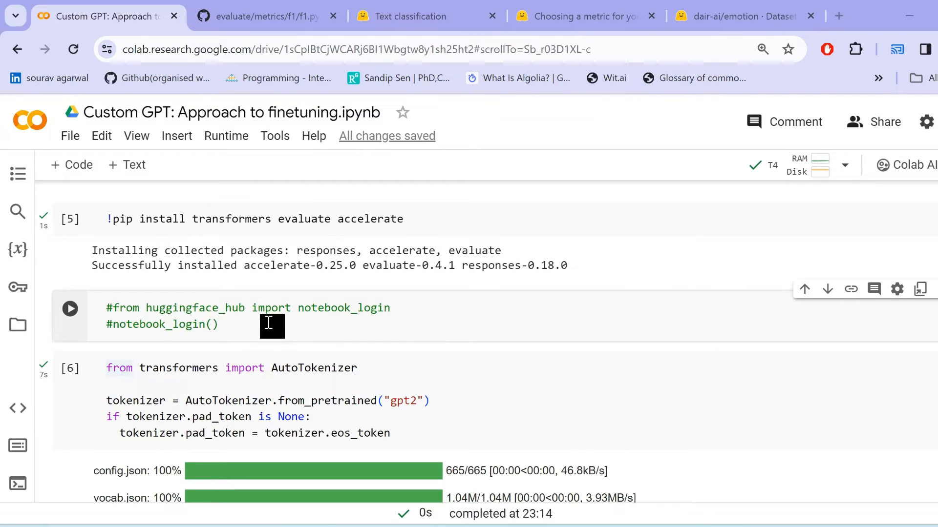
{"action": "mouse_move", "coordinate": [245, 329]}
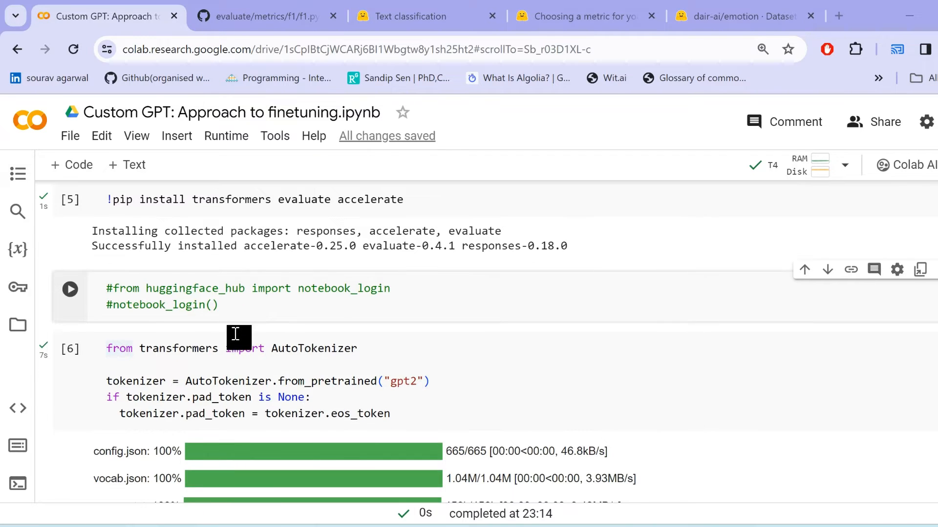
{"action": "scroll", "scroll_direction": "down", "scroll_amount": 3}
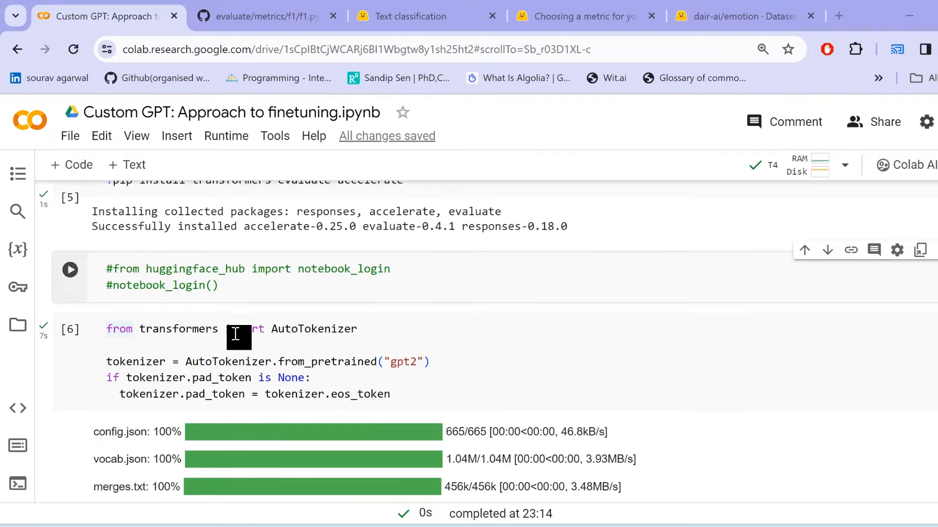
{"action": "scroll", "scroll_direction": "down", "scroll_amount": 3}
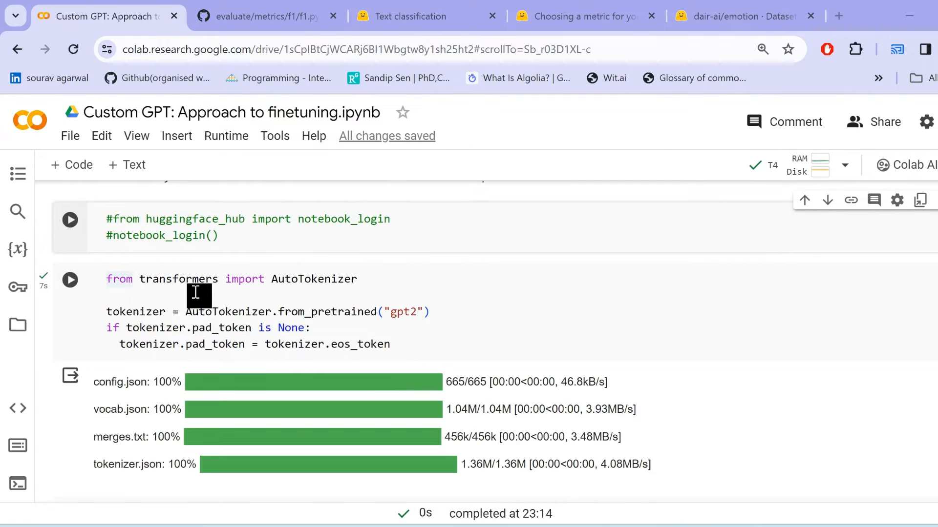
{"action": "mouse_move", "coordinate": [326, 293]}
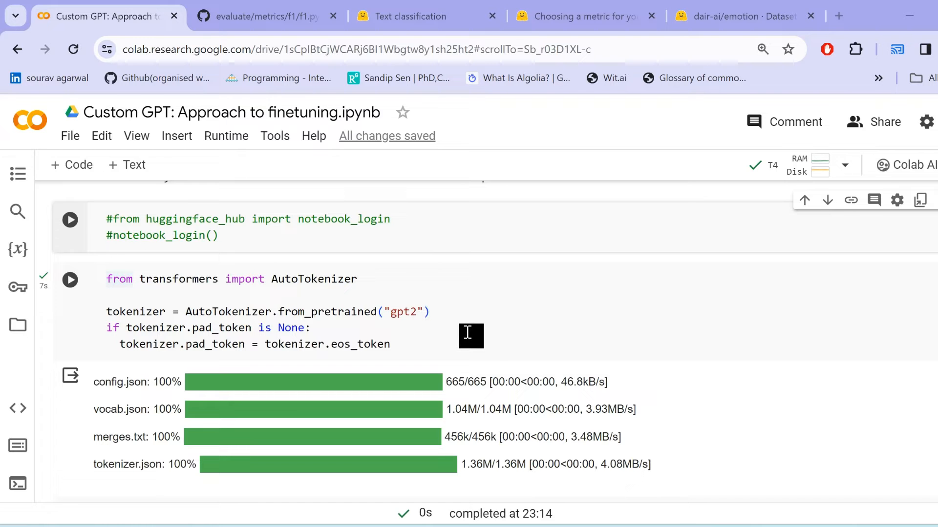
{"action": "scroll", "scroll_direction": "down", "scroll_amount": 3}
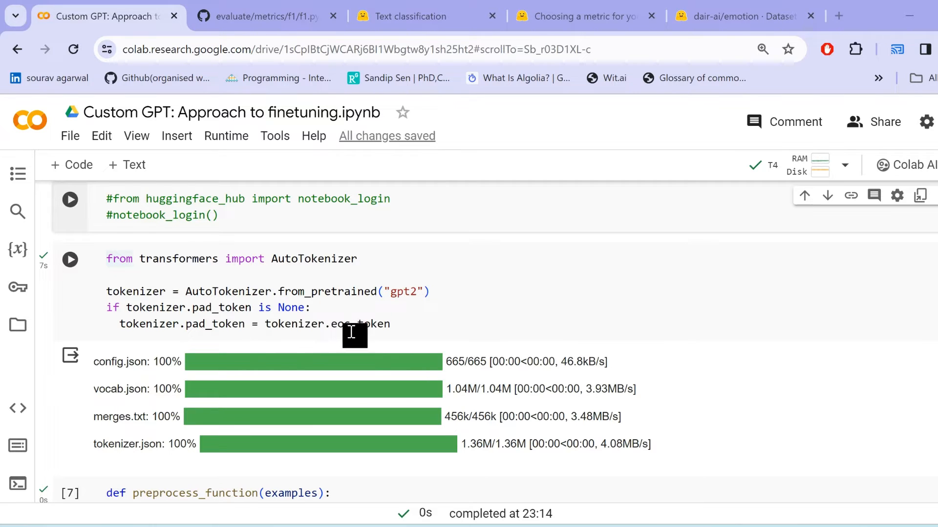
{"action": "mouse_move", "coordinate": [411, 329]}
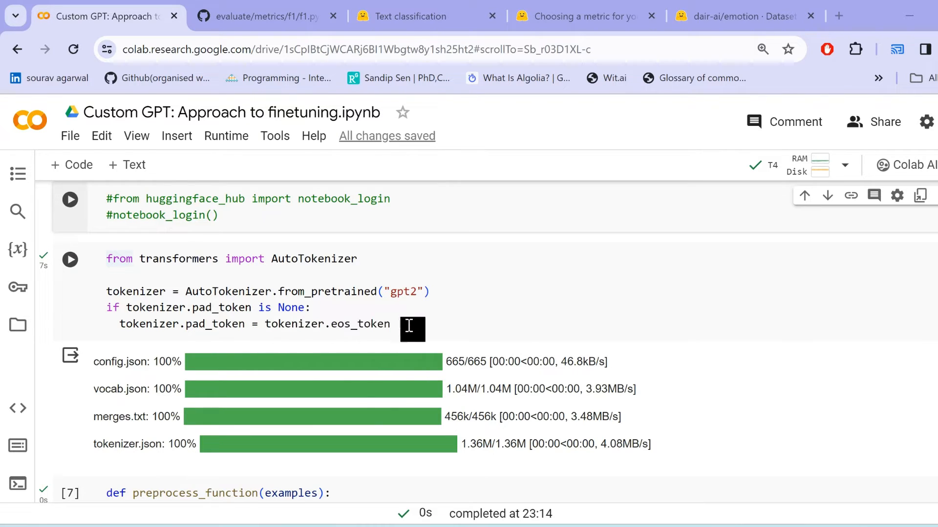
{"action": "scroll", "scroll_direction": "down", "scroll_amount": 3}
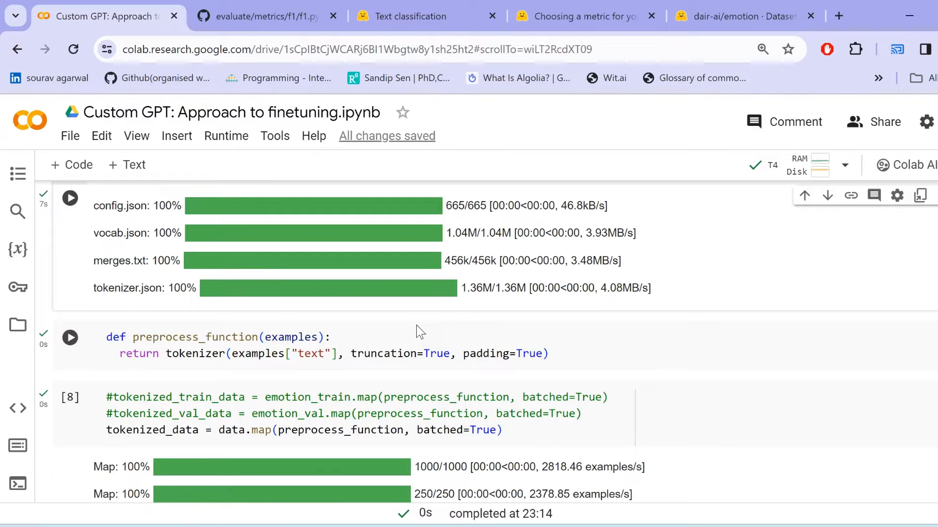
{"action": "scroll", "scroll_direction": "down", "scroll_amount": 3}
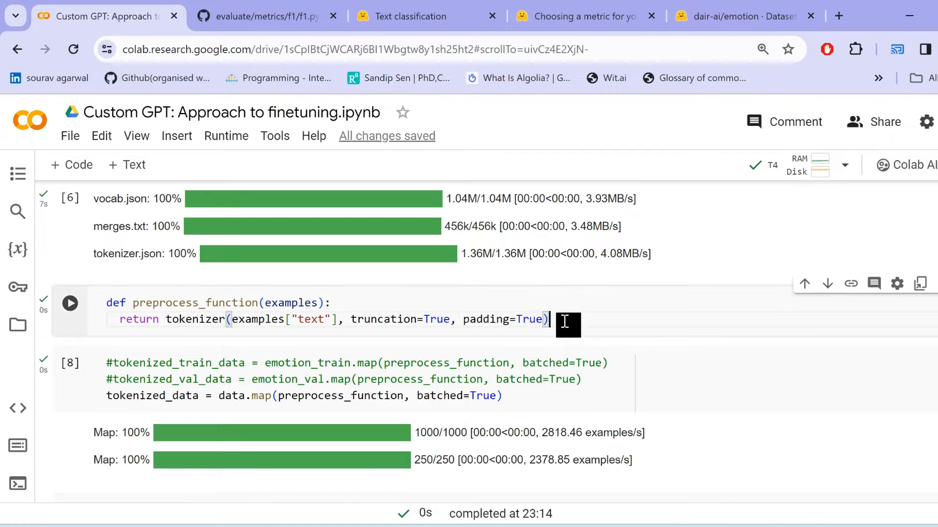
{"action": "scroll", "scroll_direction": "down", "scroll_amount": 3}
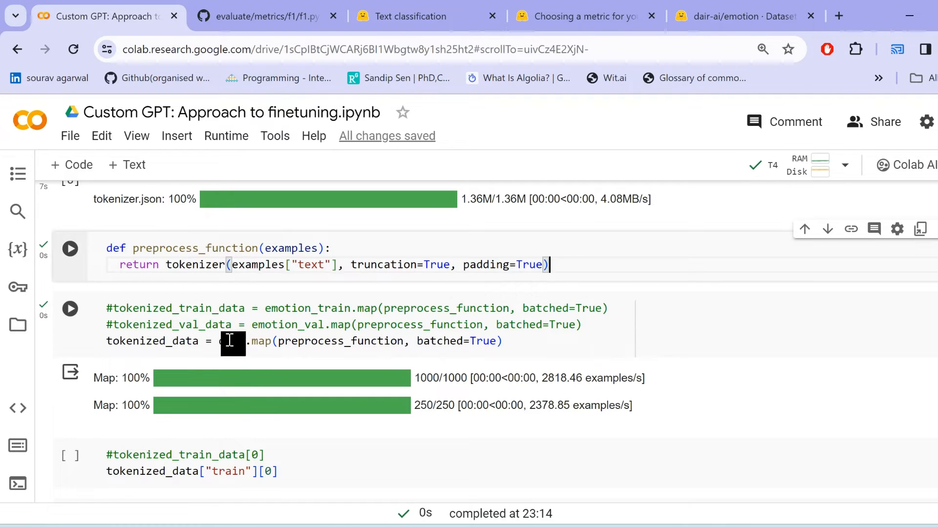
{"action": "type", "text": "data"}
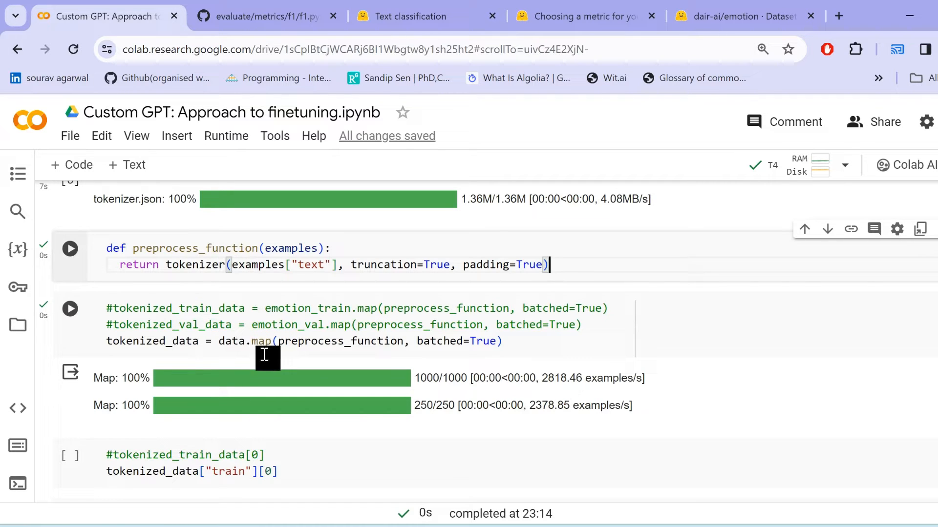
{"action": "mouse_move", "coordinate": [433, 357]}
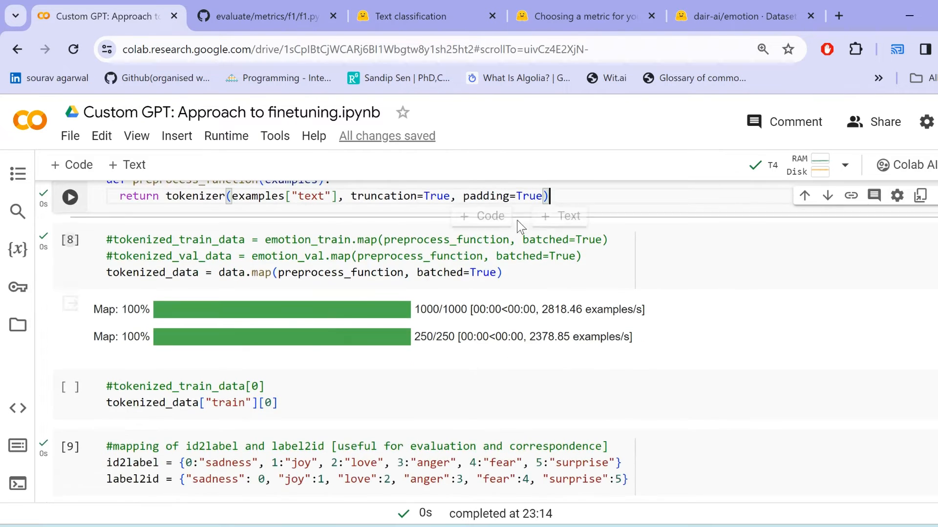
Print the first tokenized training example and inspect its text, label and input ids.
{"action": "left_click", "coordinate": [412, 403]}
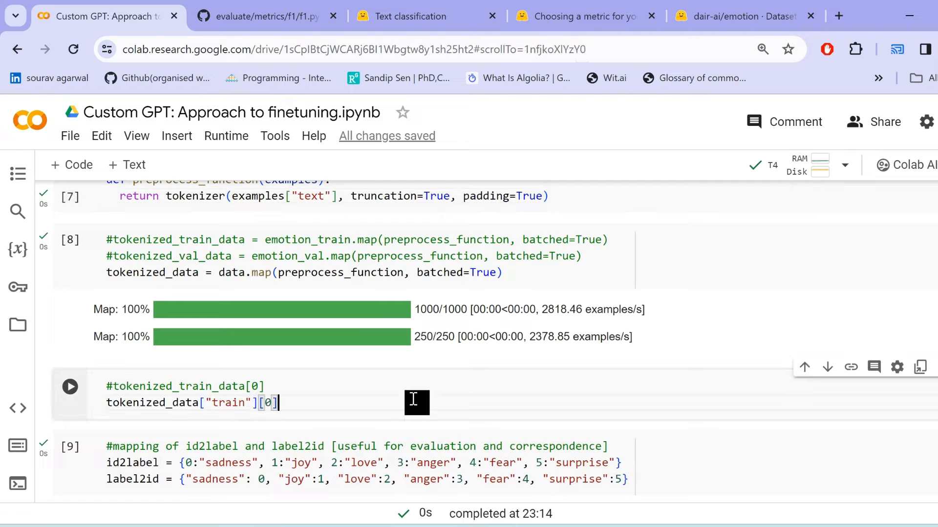
{"action": "mouse_move", "coordinate": [365, 396]}
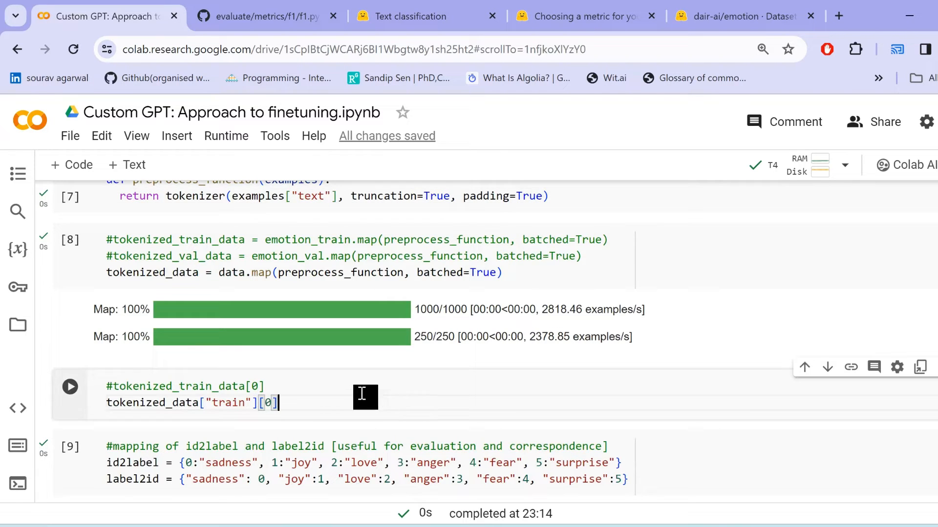
{"action": "left_click", "coordinate": [69, 387]}
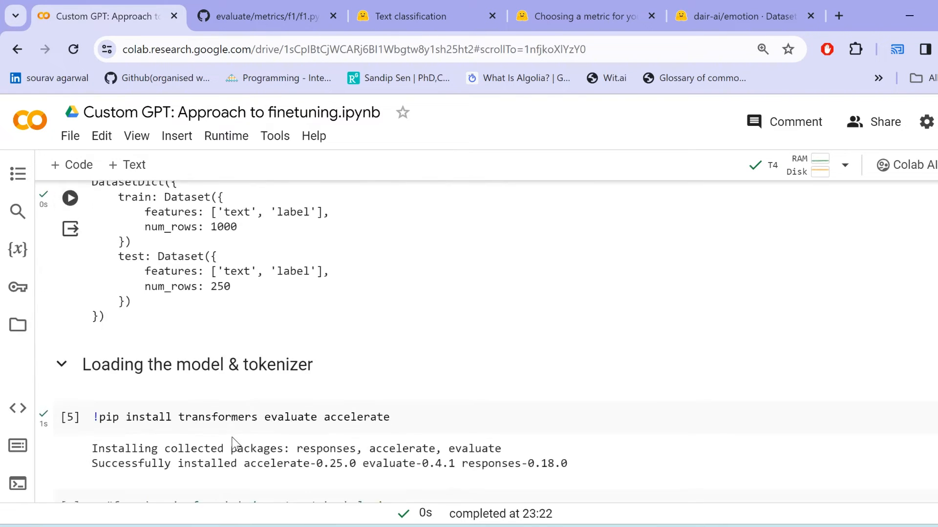
{"action": "scroll", "scroll_direction": "down", "scroll_amount": 3}
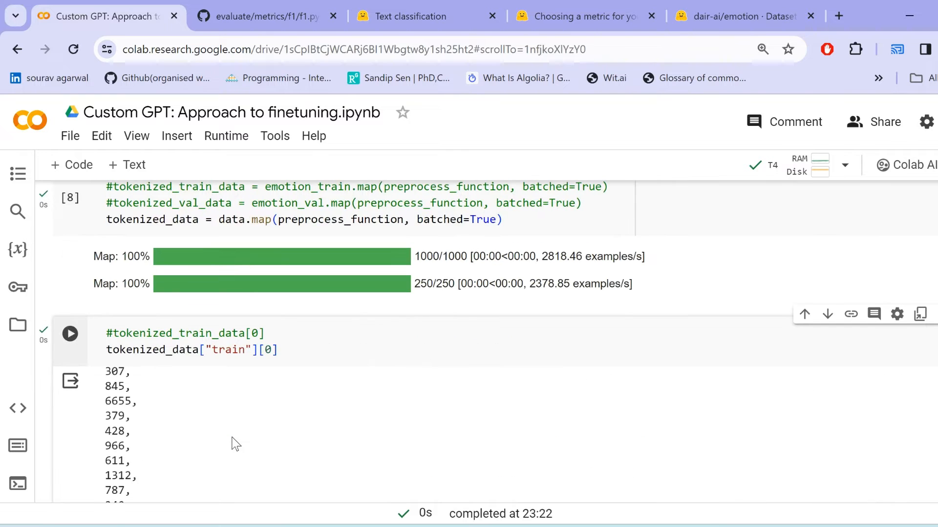
{"action": "scroll", "scroll_direction": "down", "scroll_amount": 3}
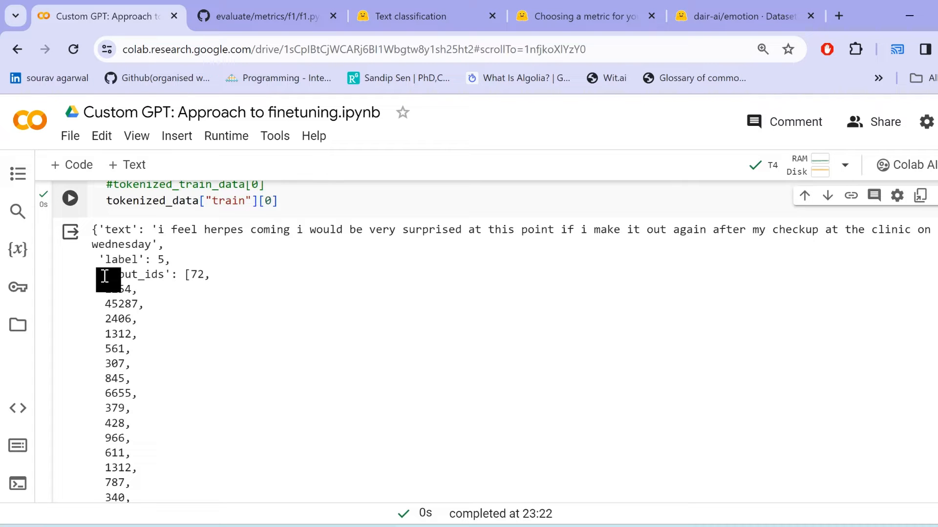
{"action": "left_click_drag", "start_coordinate": [104, 274], "coordinate": [136, 394]}
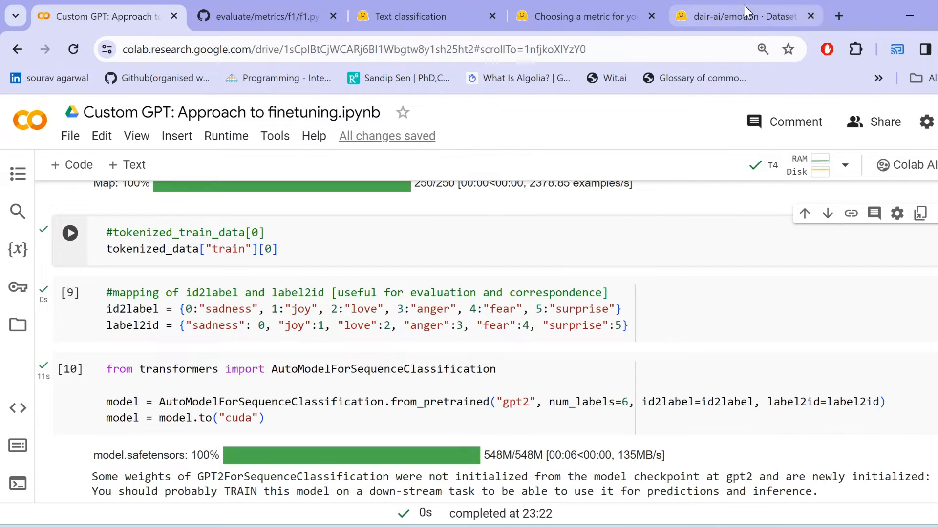
{"action": "left_click", "coordinate": [745, 16]}
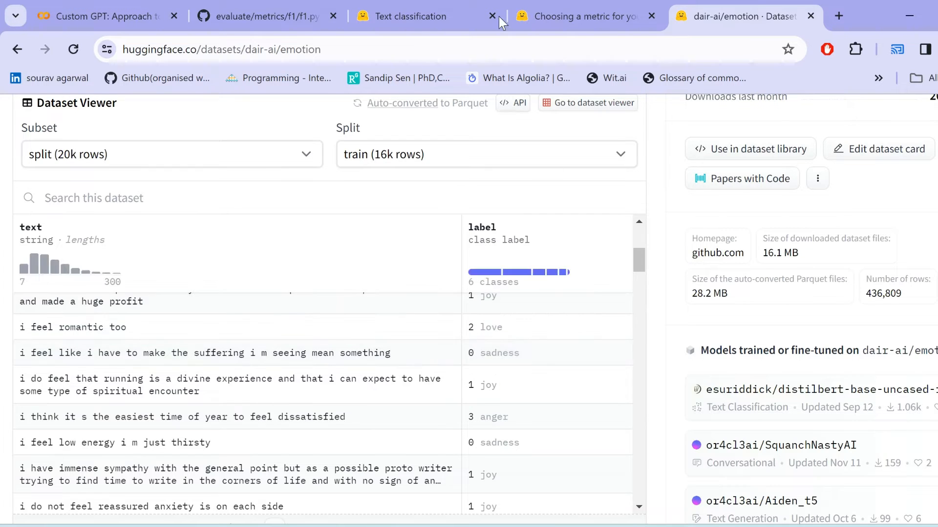
{"action": "mouse_move", "coordinate": [108, 17]}
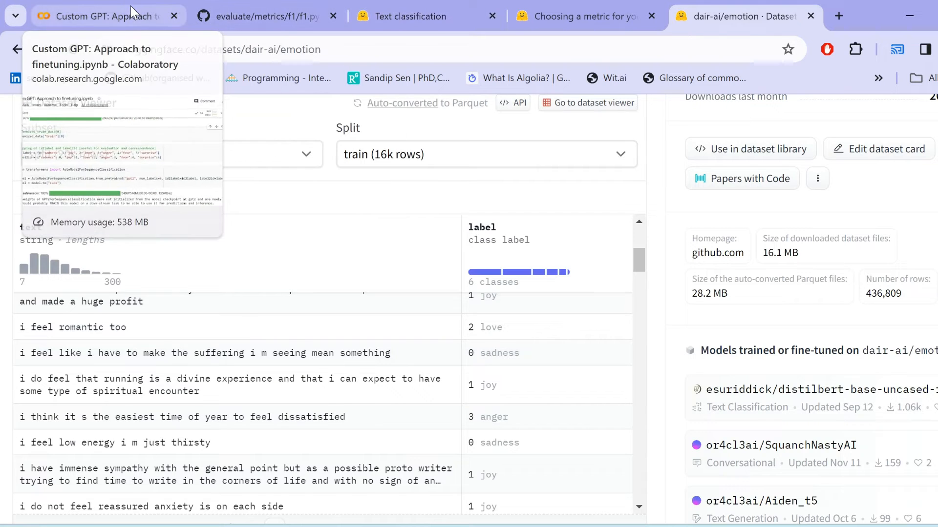
{"action": "left_click", "coordinate": [107, 17]}
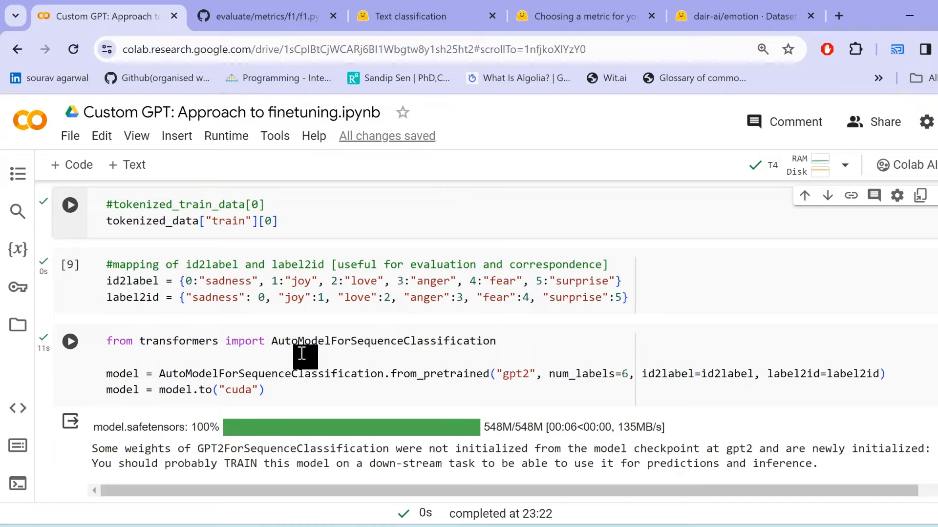
{"action": "mouse_move", "coordinate": [490, 357]}
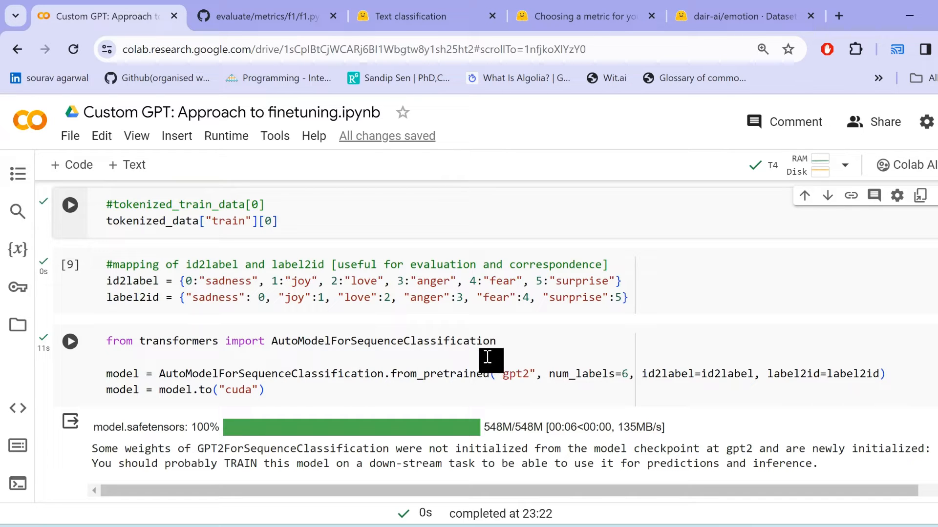
{"action": "mouse_move", "coordinate": [542, 385]}
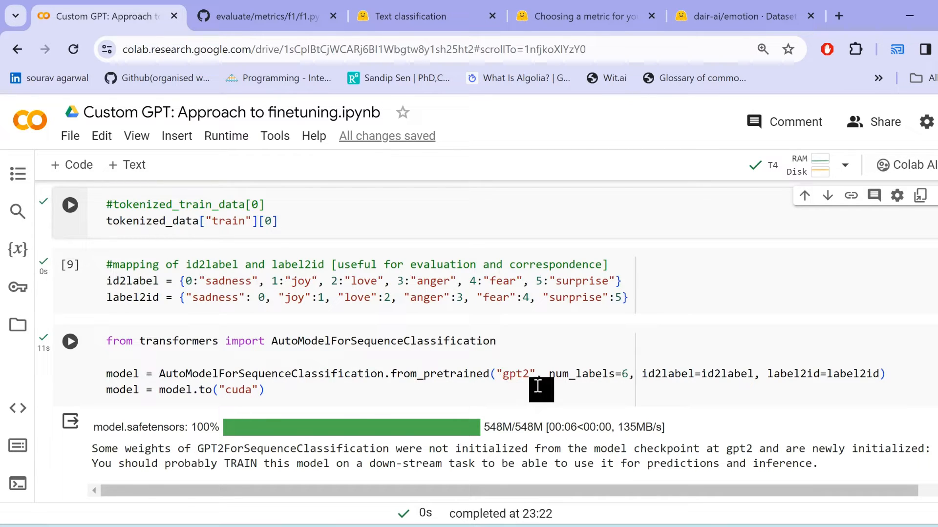
{"action": "mouse_move", "coordinate": [609, 392]}
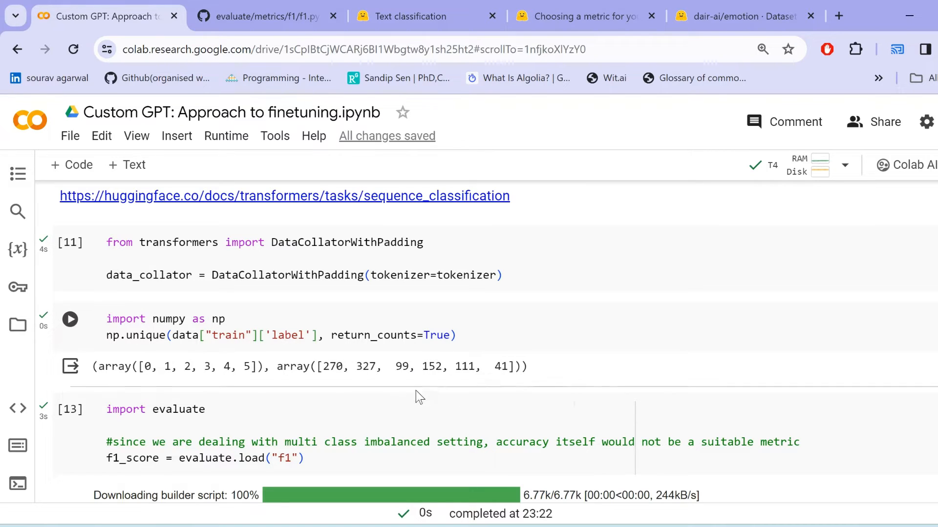
{"action": "scroll", "scroll_direction": "down", "scroll_amount": 3}
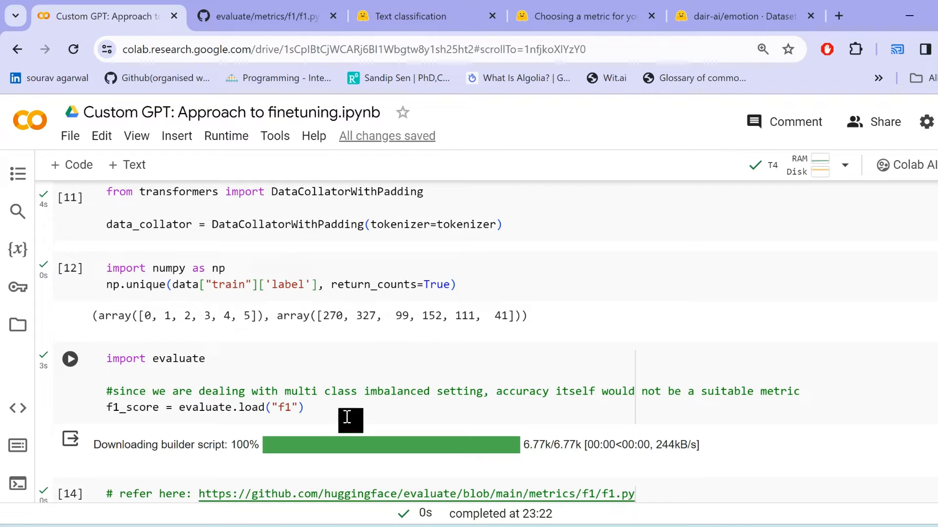
Read the Evaluate guide's three categories of metrics and the generic-metrics section.
{"action": "left_click", "coordinate": [577, 16]}
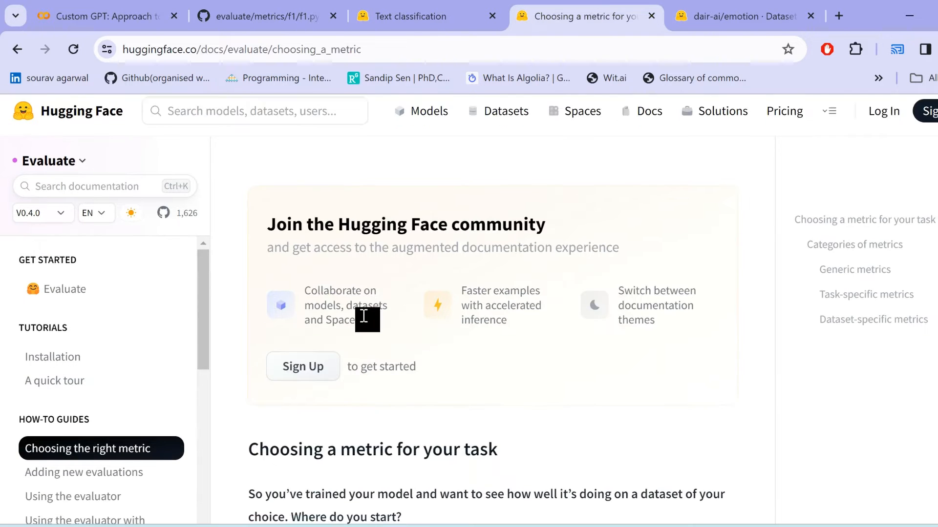
{"action": "scroll", "scroll_direction": "down", "scroll_amount": 3}
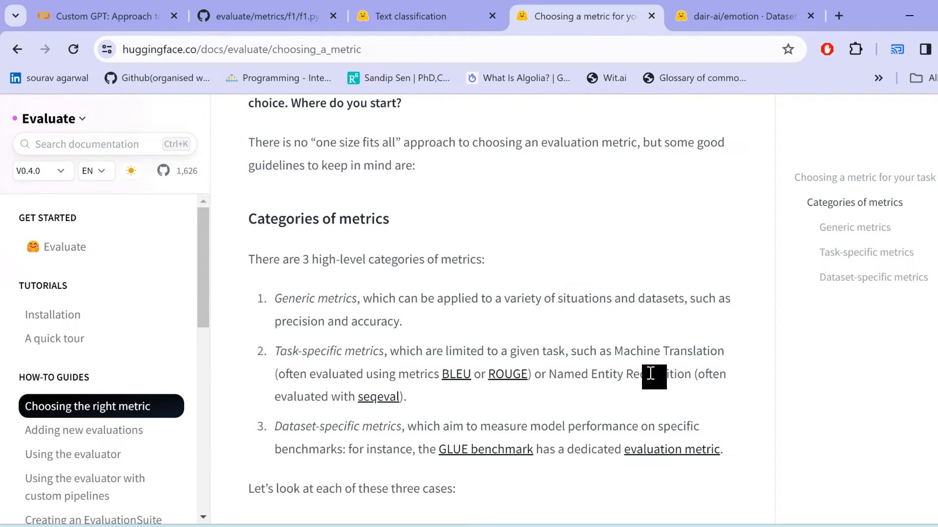
{"action": "scroll", "scroll_direction": "down", "scroll_amount": 3}
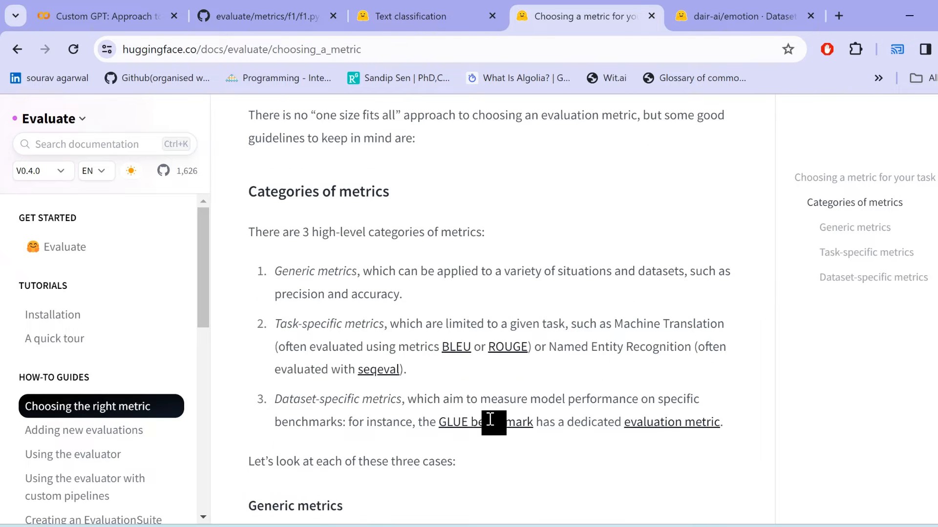
{"action": "scroll", "scroll_direction": "down", "scroll_amount": 3}
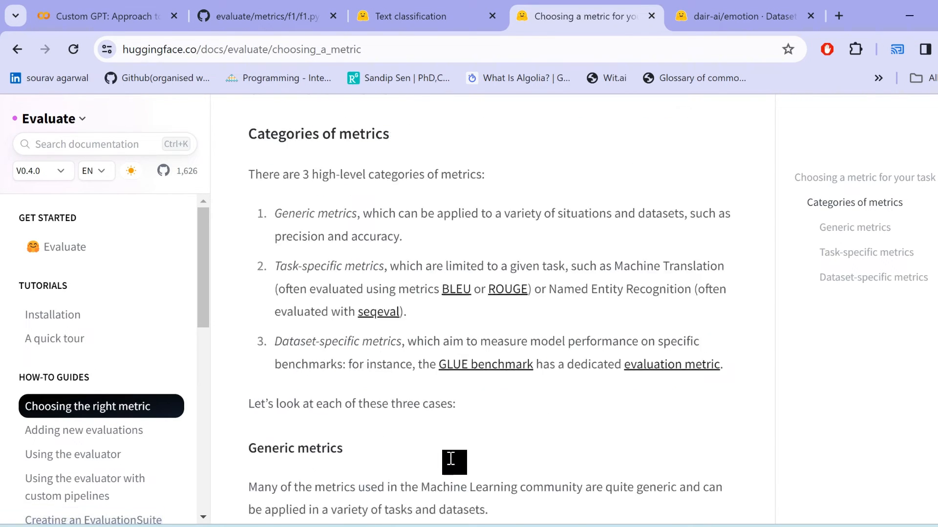
{"action": "scroll", "scroll_direction": "down", "scroll_amount": 3}
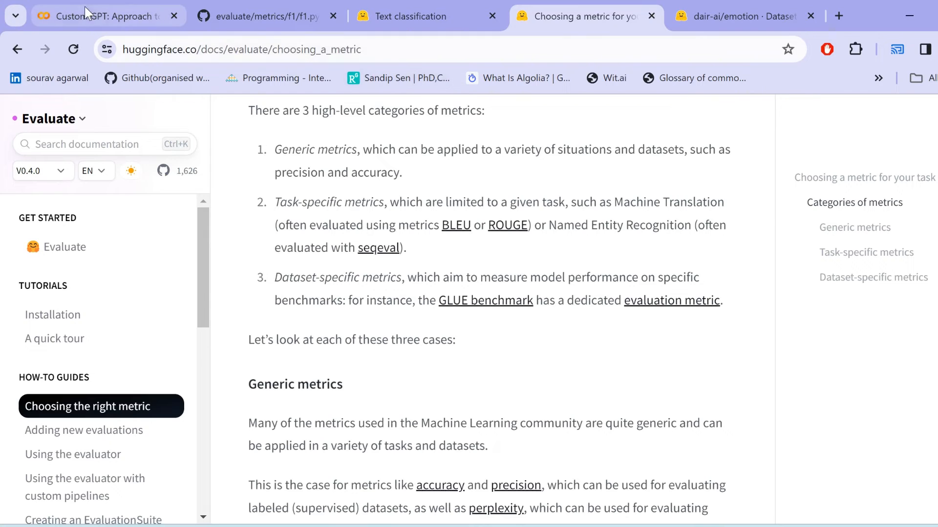
Return to the notebook's compute_metrics cell returning weighted F1.
{"action": "left_click", "coordinate": [102, 17]}
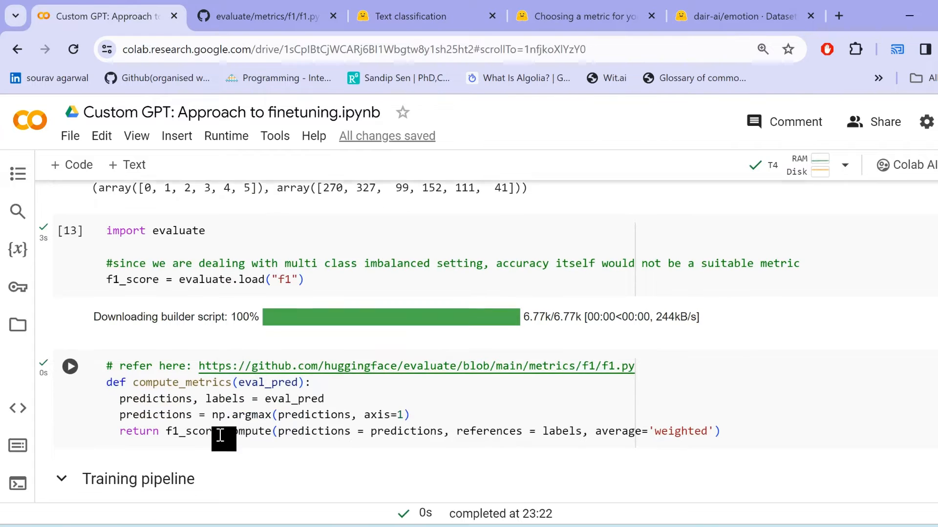
{"action": "scroll", "scroll_direction": "down", "scroll_amount": 3}
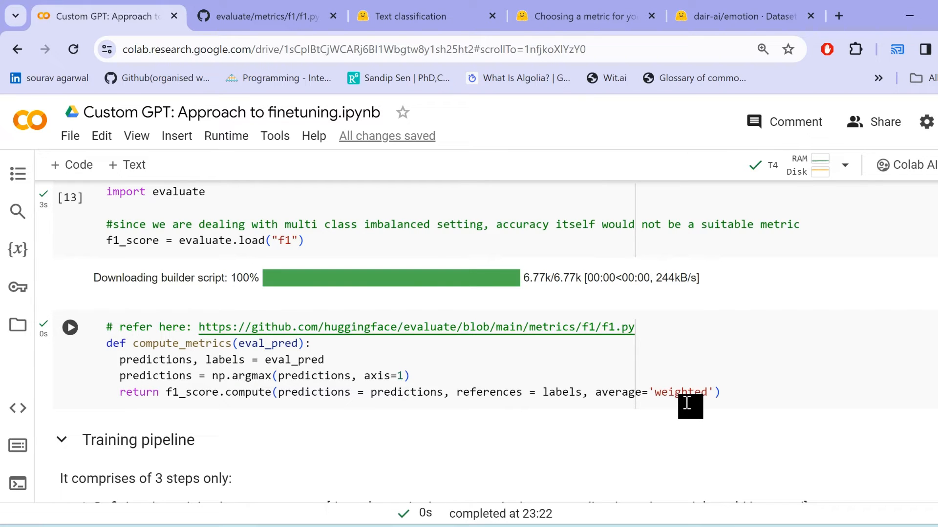
{"action": "mouse_move", "coordinate": [544, 327]}
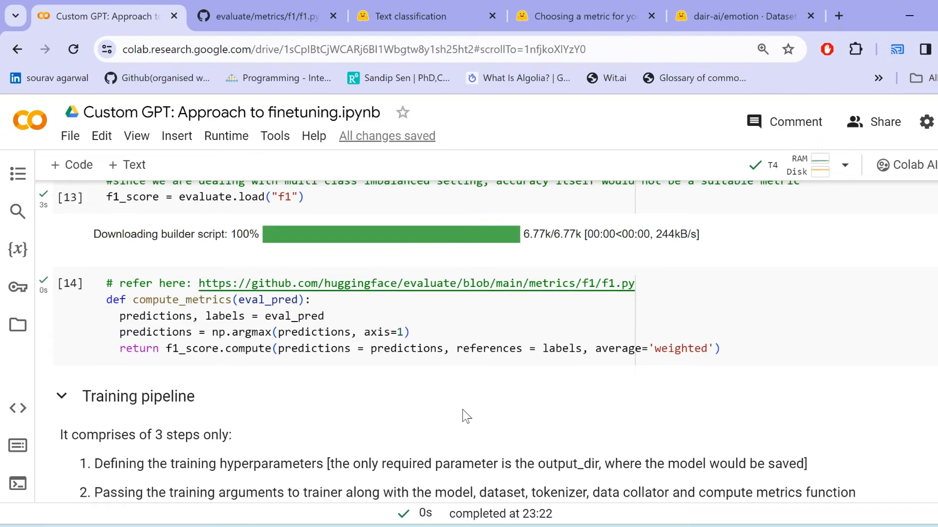
{"action": "scroll", "scroll_direction": "down", "scroll_amount": 3}
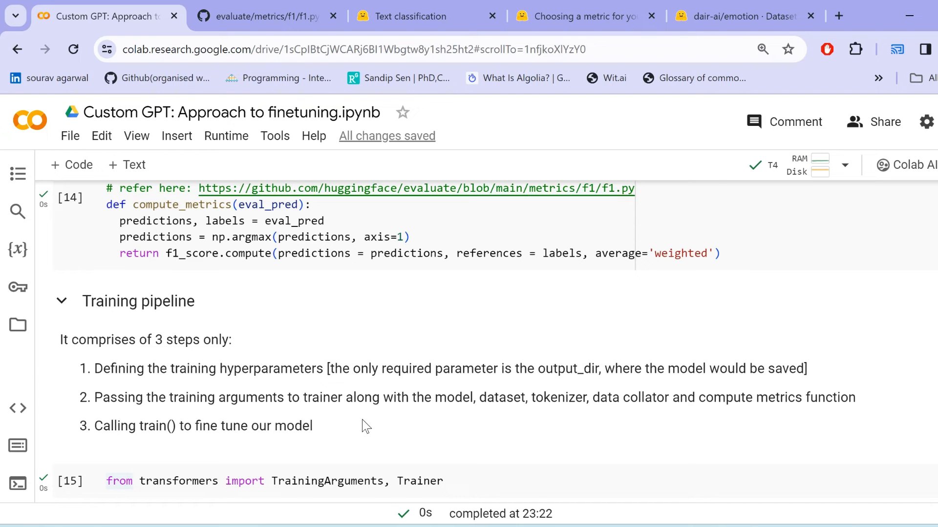
{"action": "scroll", "scroll_direction": "down", "scroll_amount": 3}
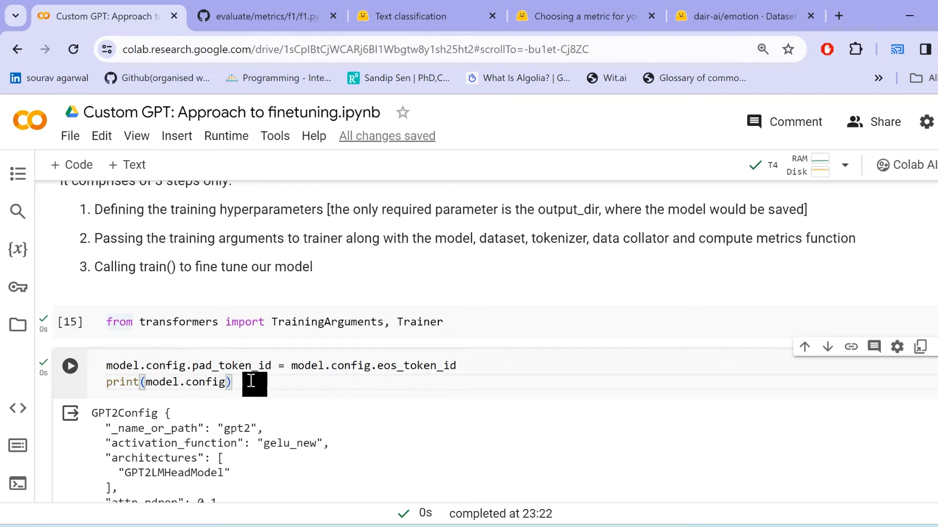
{"action": "mouse_move", "coordinate": [412, 383]}
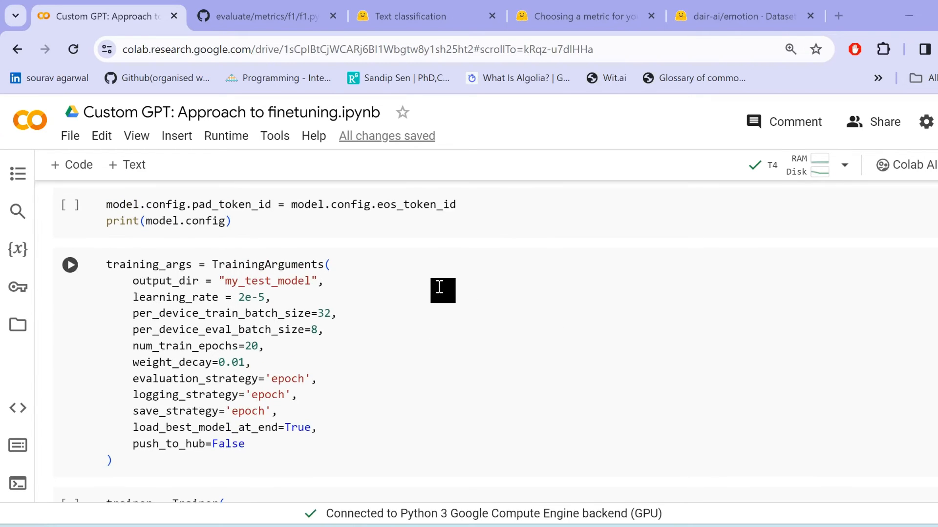
{"action": "mouse_move", "coordinate": [393, 316]}
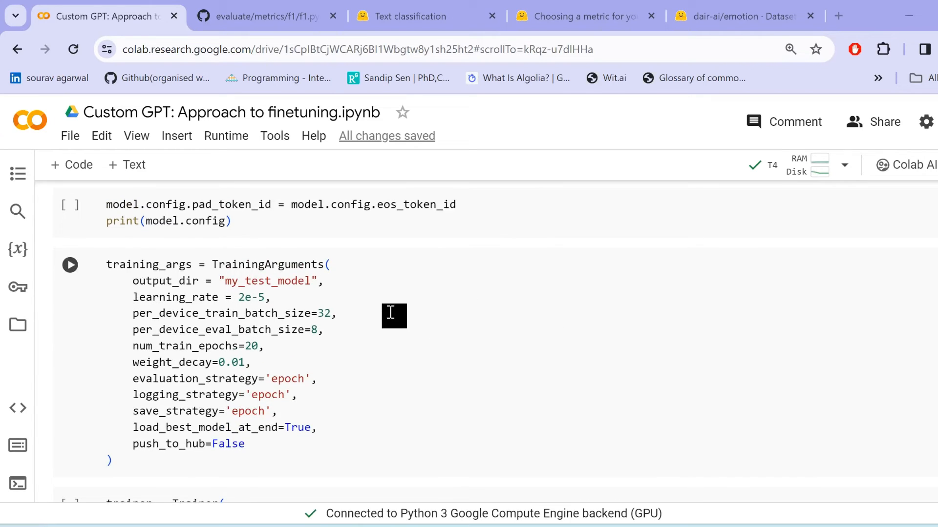
{"action": "scroll", "scroll_direction": "down", "scroll_amount": 3}
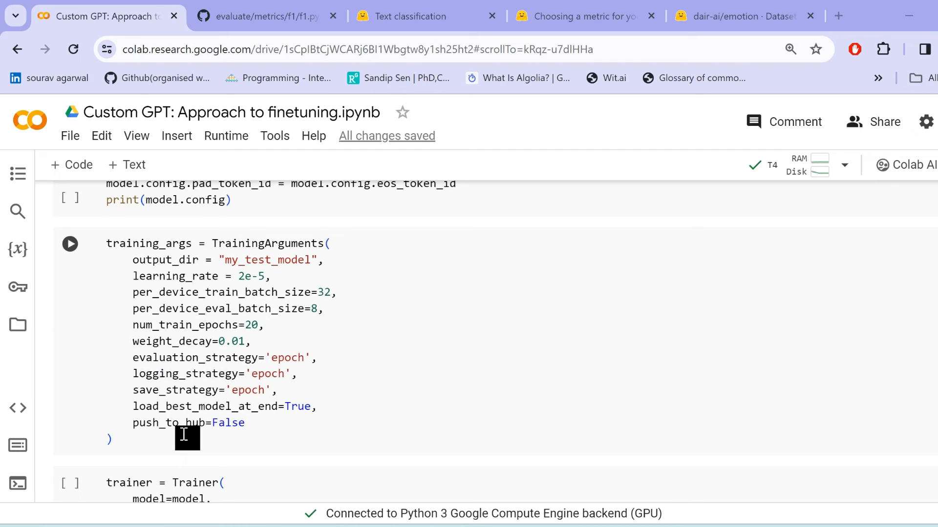
{"action": "mouse_move", "coordinate": [251, 437]}
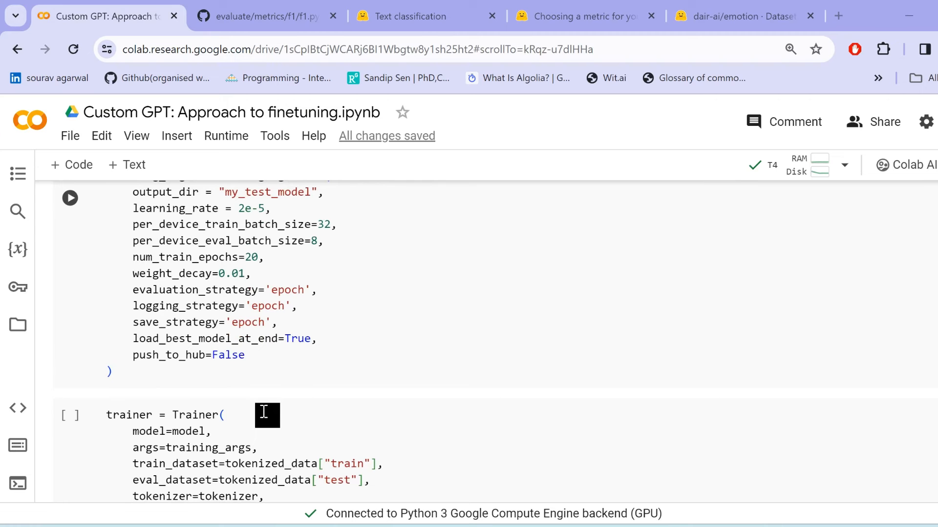
{"action": "scroll", "scroll_direction": "down", "scroll_amount": 3}
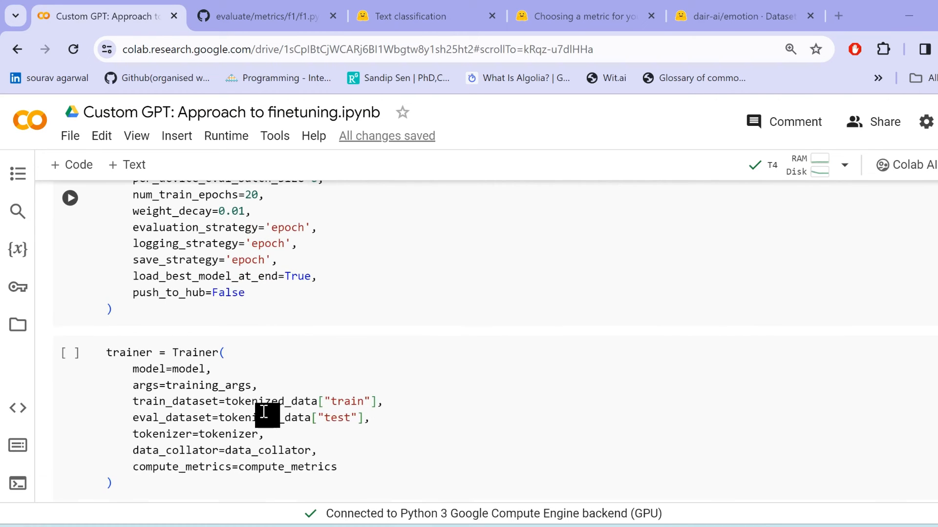
{"action": "left_click", "coordinate": [234, 370]}
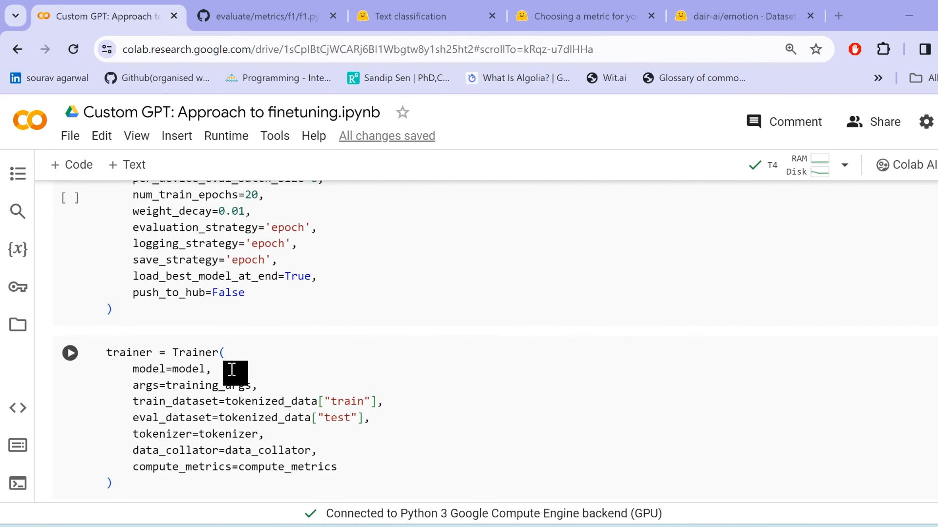
{"action": "mouse_move", "coordinate": [281, 401]}
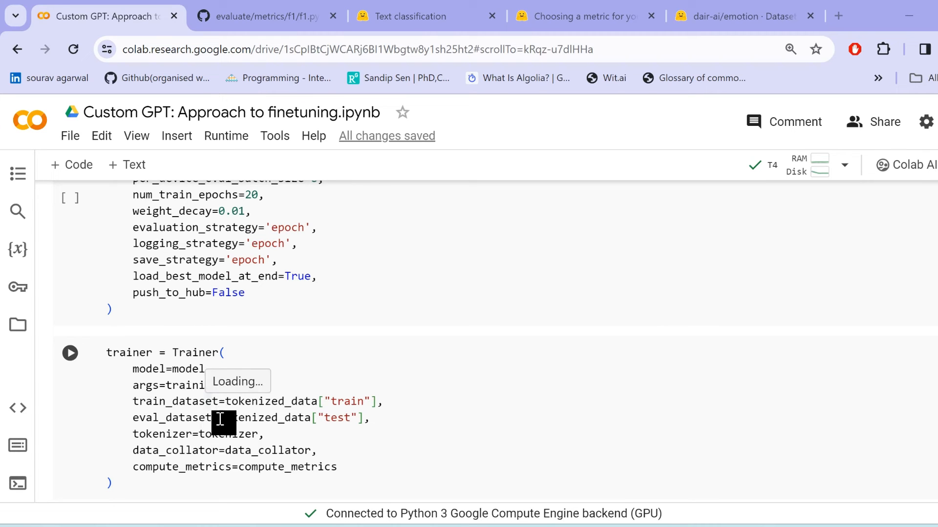
{"action": "scroll", "scroll_direction": "down", "scroll_amount": 3}
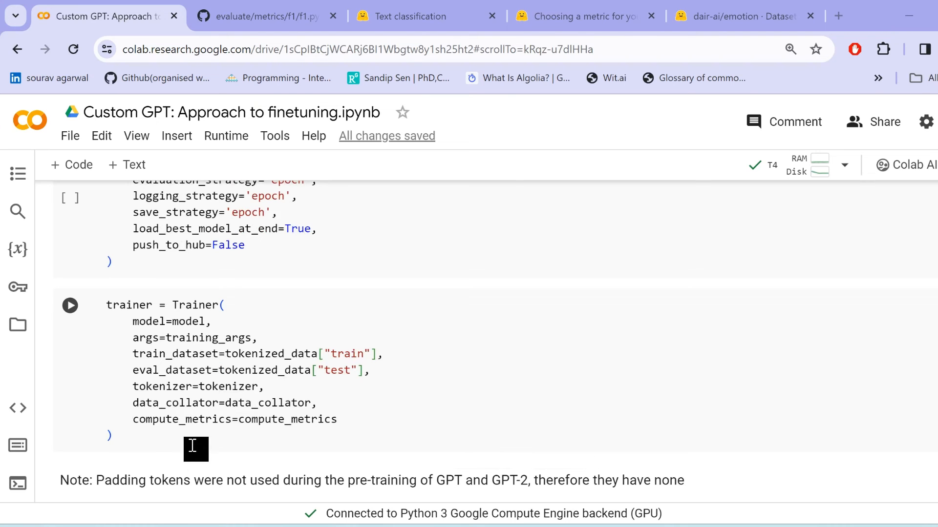
{"action": "scroll", "scroll_direction": "down", "scroll_amount": 3}
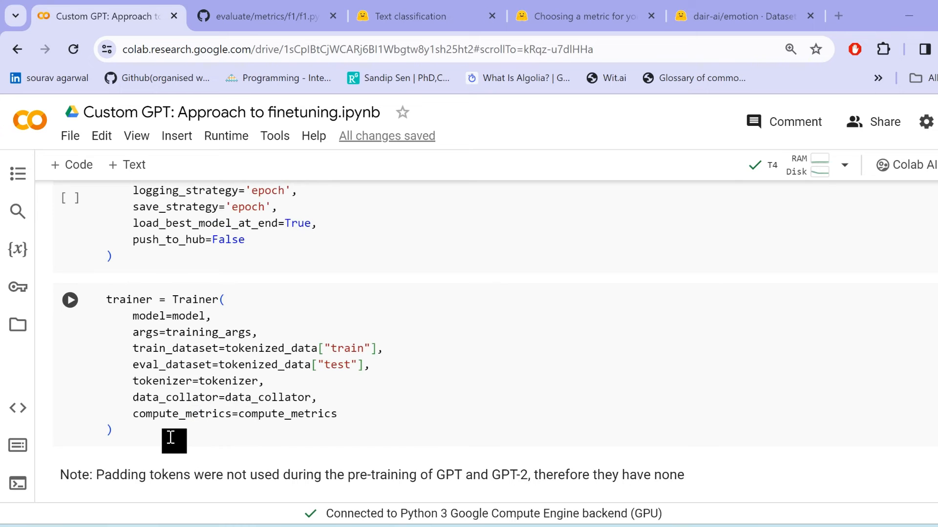
{"action": "scroll", "scroll_direction": "down", "scroll_amount": 3}
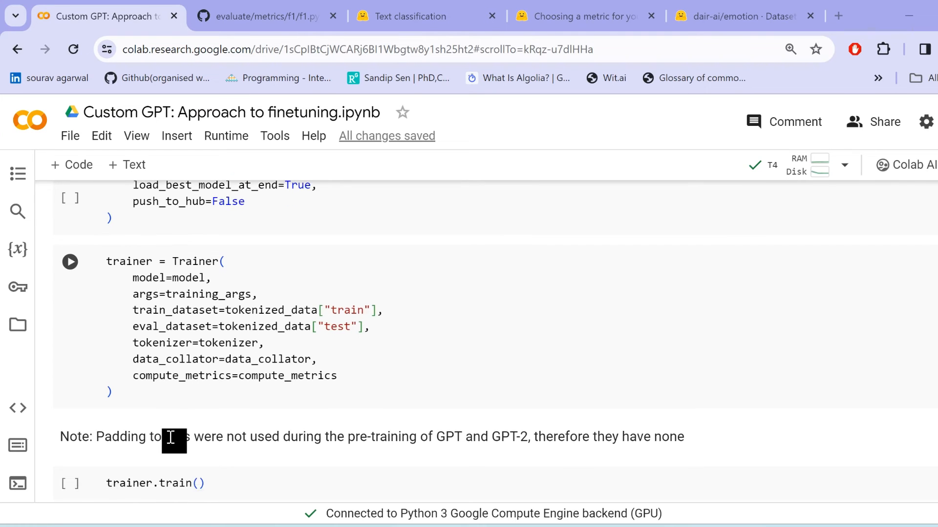
{"action": "left_click", "coordinate": [69, 484]}
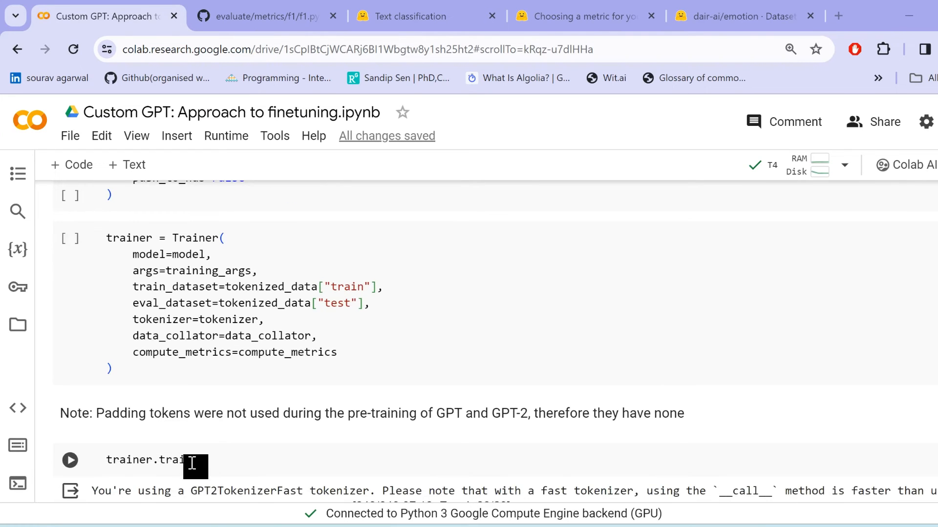
{"action": "left_click", "coordinate": [69, 460]}
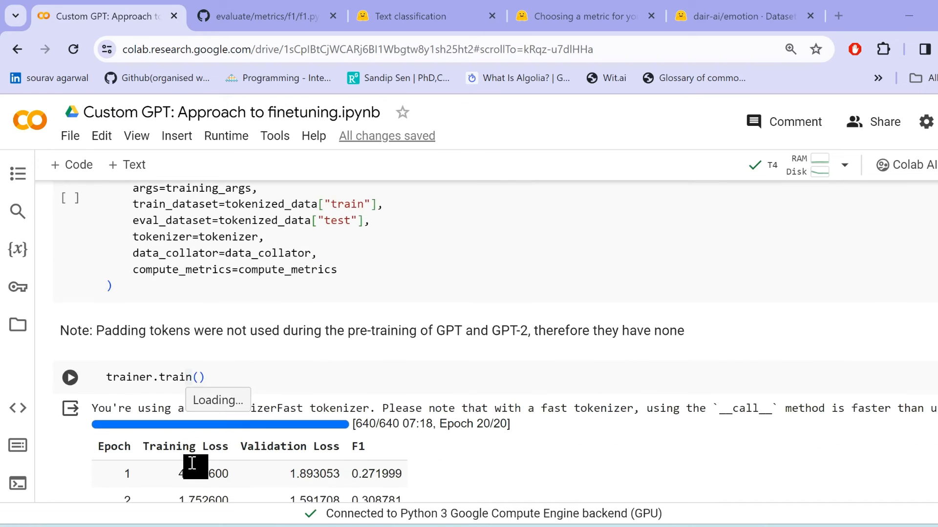
{"action": "scroll", "scroll_direction": "down", "scroll_amount": 3}
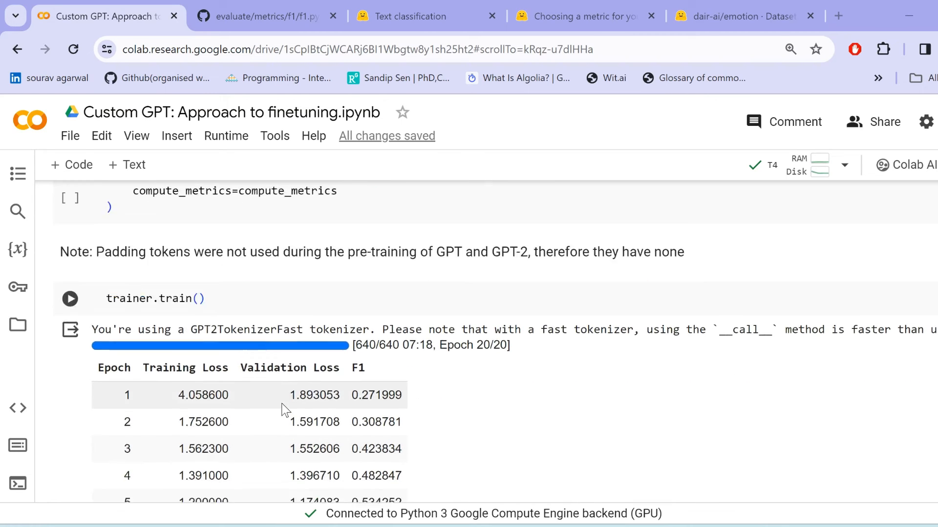
{"action": "scroll", "scroll_direction": "down", "scroll_amount": 3}
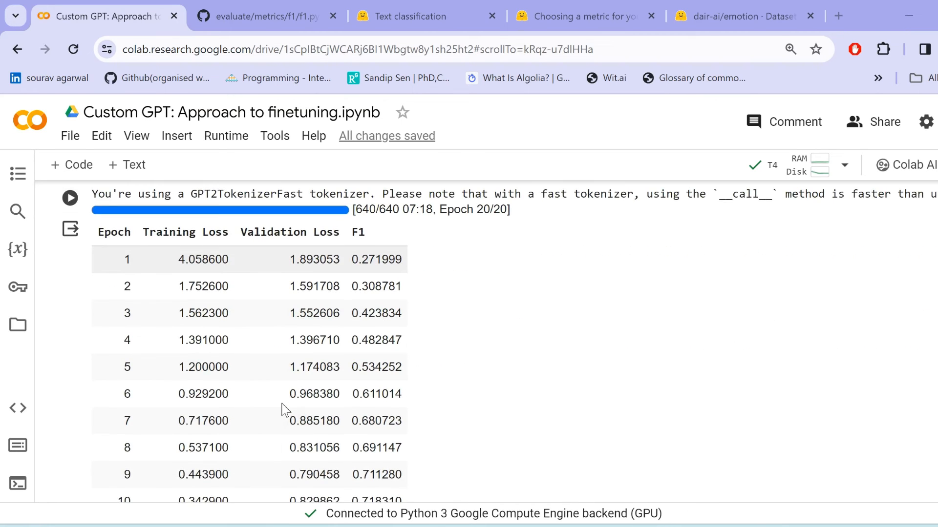
{"action": "scroll", "scroll_direction": "down", "scroll_amount": 3}
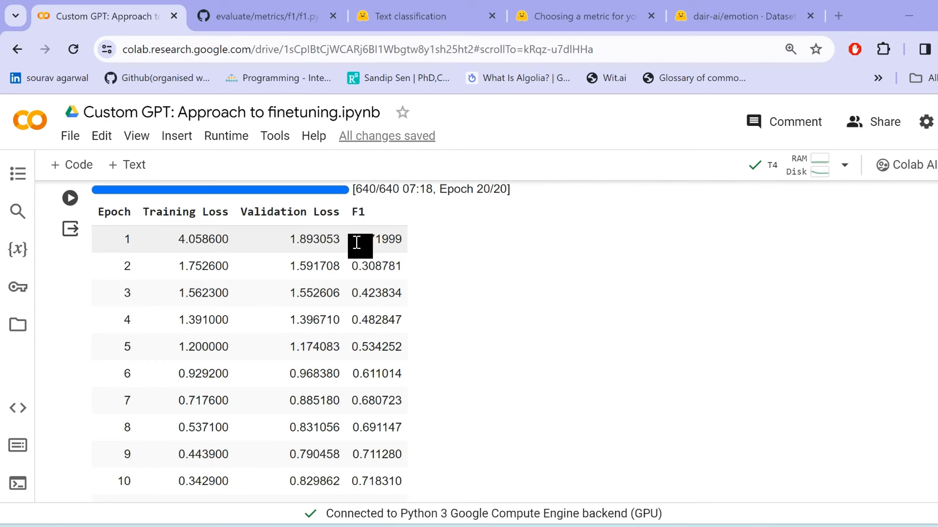
{"action": "scroll", "scroll_direction": "down", "scroll_amount": 3}
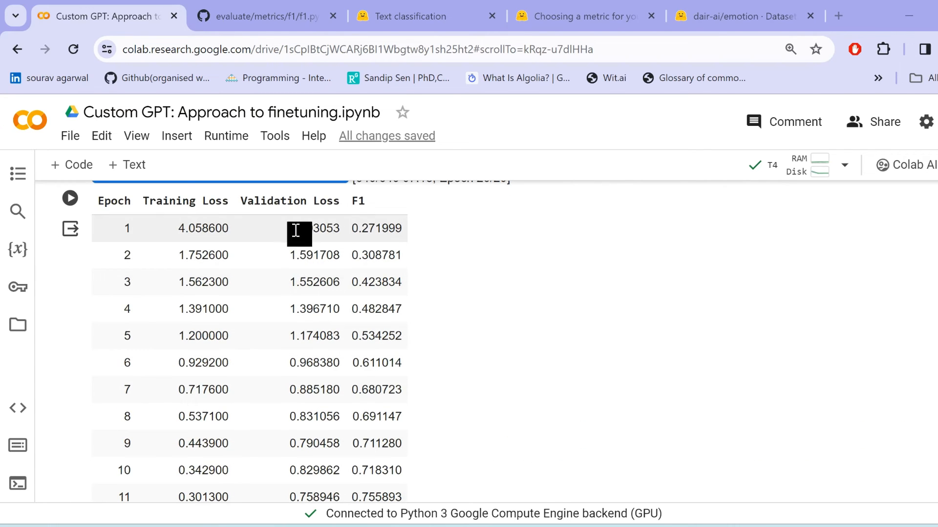
{"action": "scroll", "scroll_direction": "down", "scroll_amount": 3}
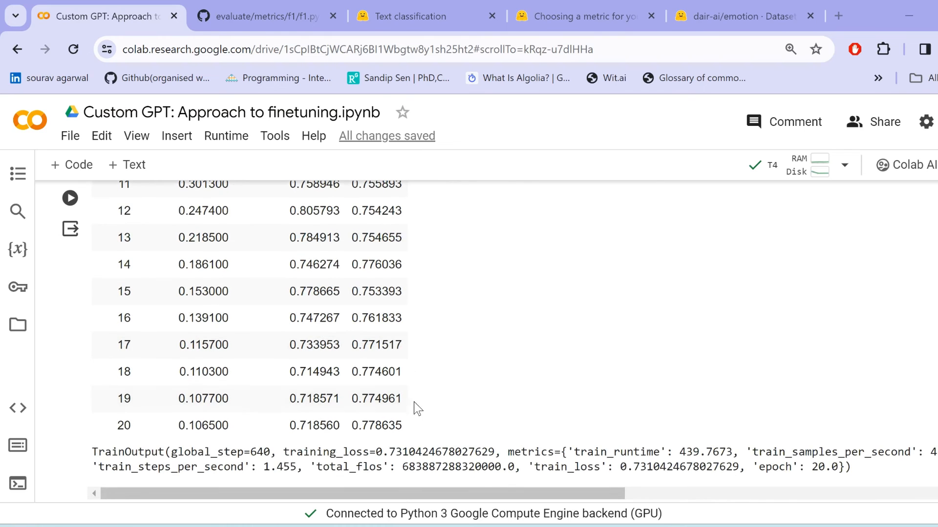
{"action": "mouse_move", "coordinate": [431, 425]}
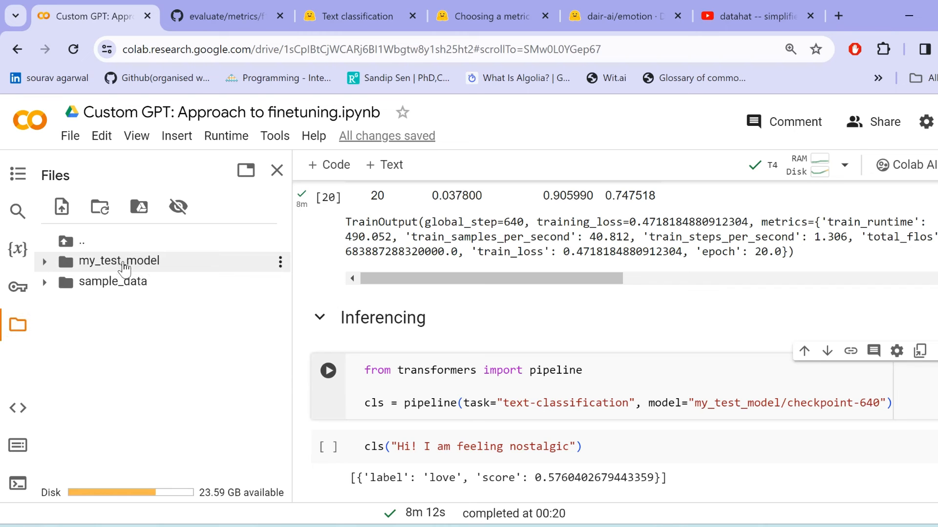
Expand my_test_model in the Files panel to list its checkpoint folders.
{"action": "left_click", "coordinate": [119, 261]}
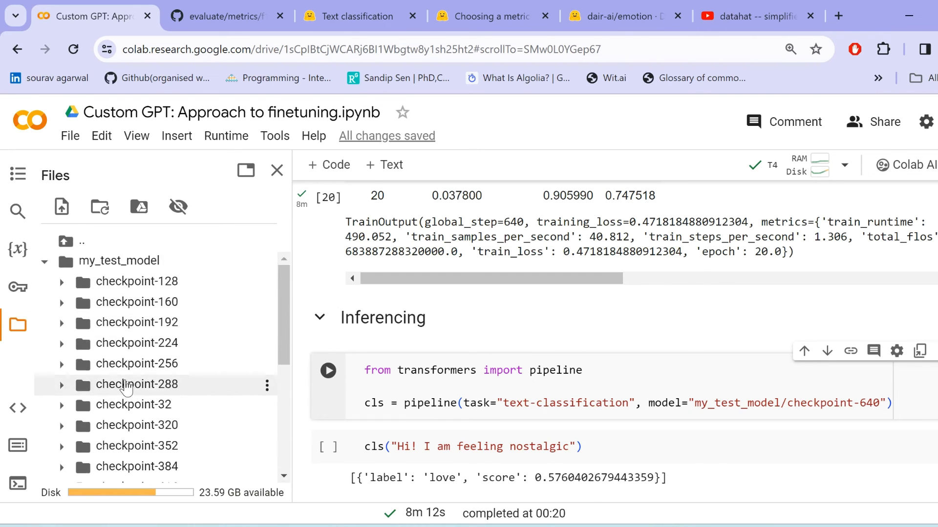
{"action": "mouse_move", "coordinate": [137, 405]}
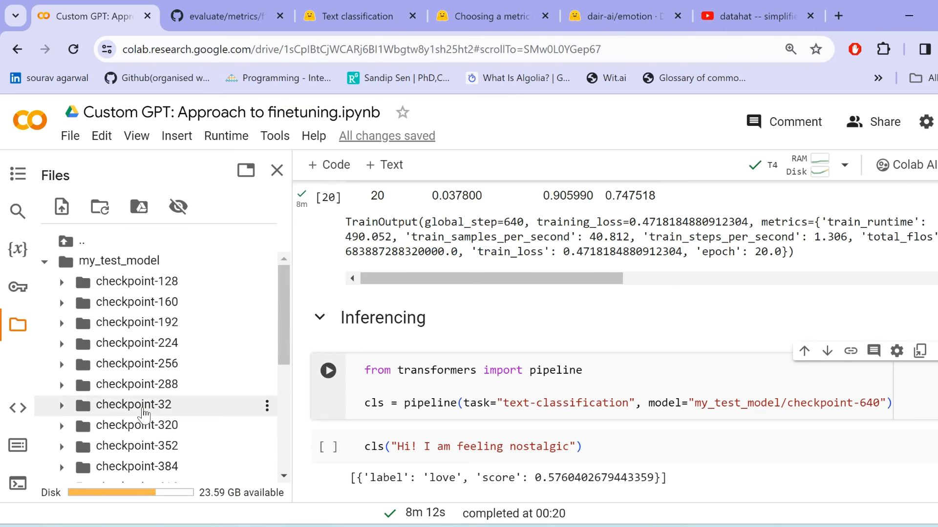
{"action": "mouse_move", "coordinate": [434, 349]}
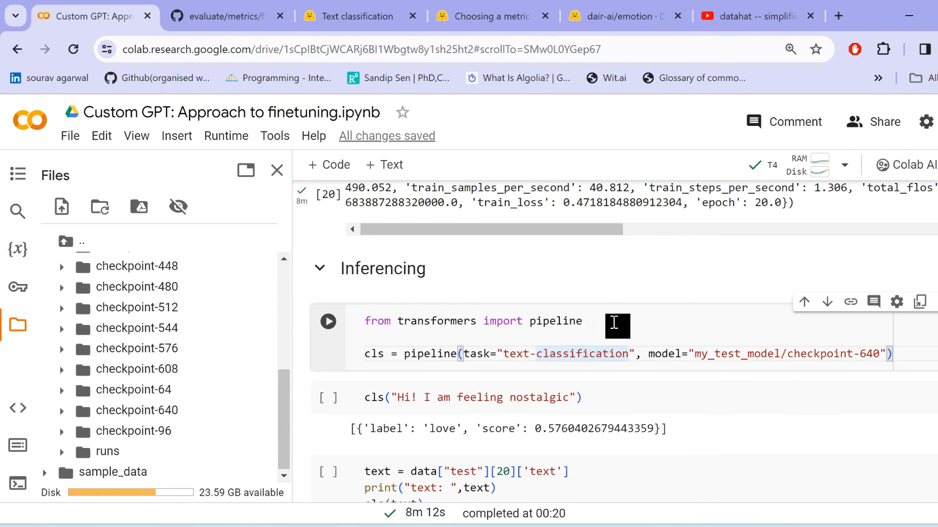
{"action": "left_click", "coordinate": [756, 17]}
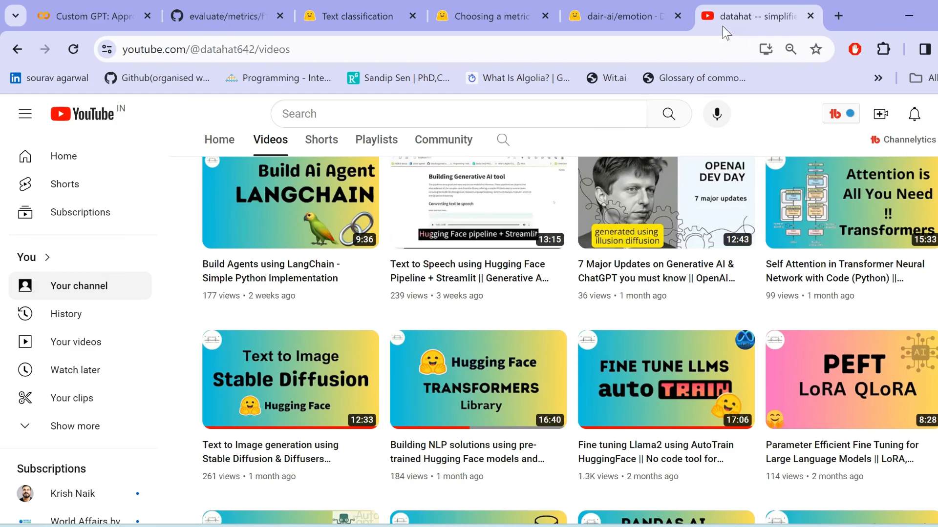
{"action": "mouse_move", "coordinate": [421, 336]}
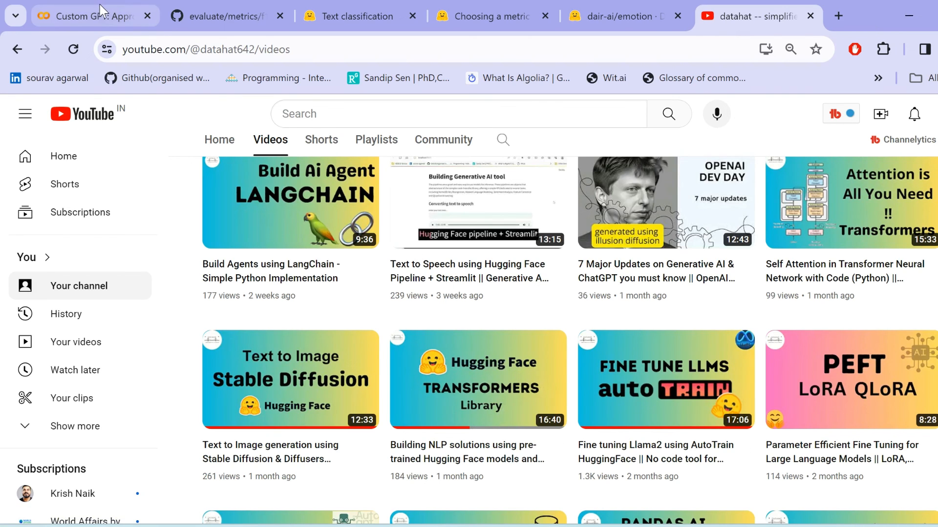
{"action": "mouse_move", "coordinate": [90, 17]}
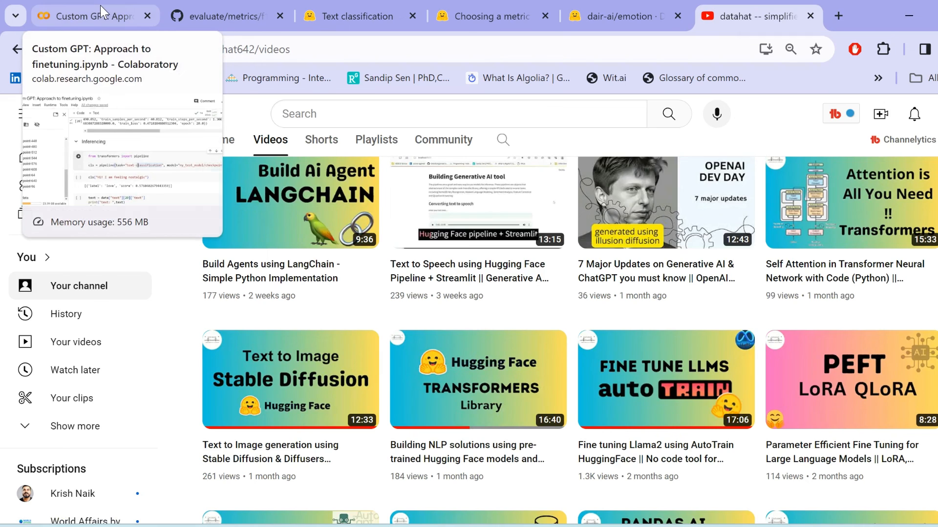
{"action": "left_click", "coordinate": [90, 16]}
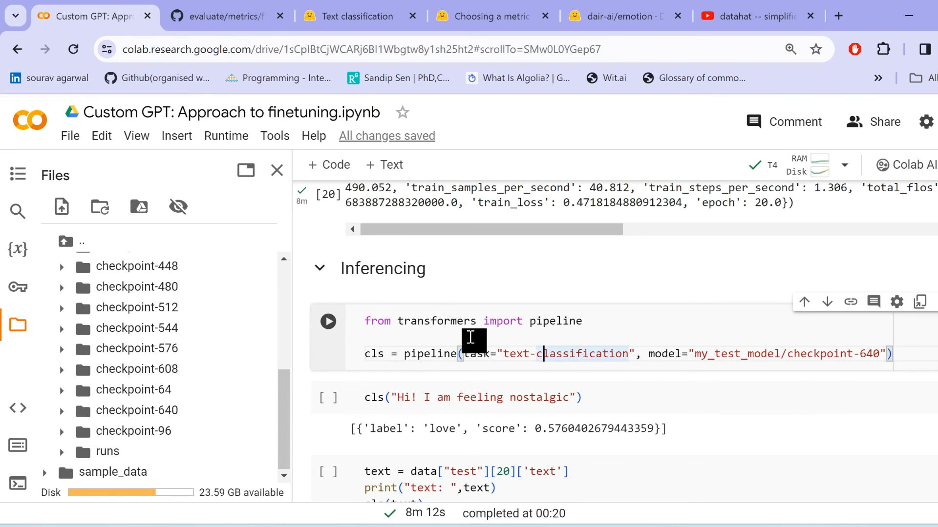
Load the checkpoint-640 pipeline and classify both examples: greeting as love 0.93, test sentence as sadness 0.99.
{"action": "left_click", "coordinate": [329, 321]}
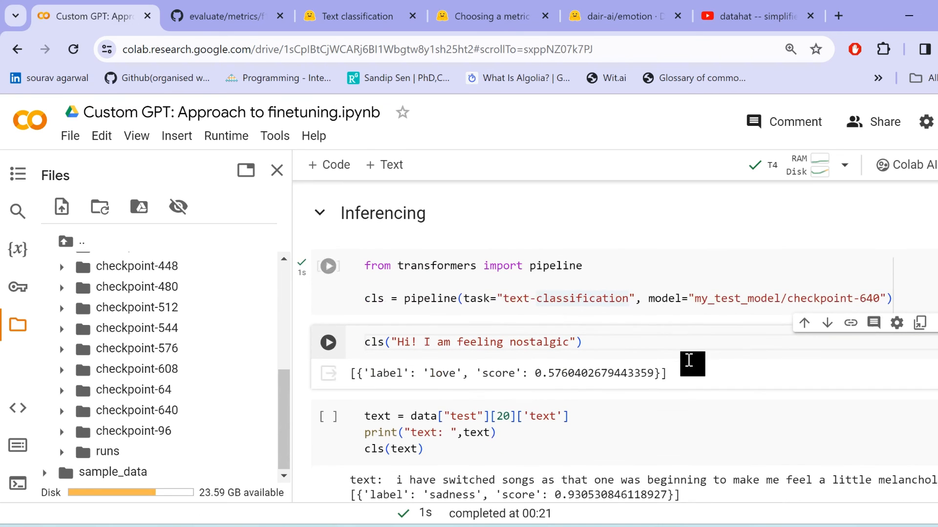
{"action": "left_click", "coordinate": [328, 342]}
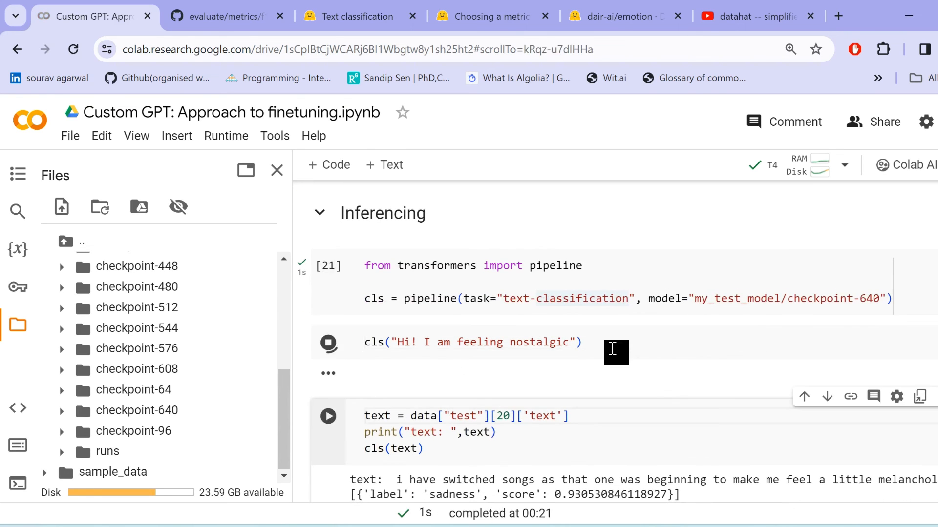
{"action": "left_click", "coordinate": [328, 342]}
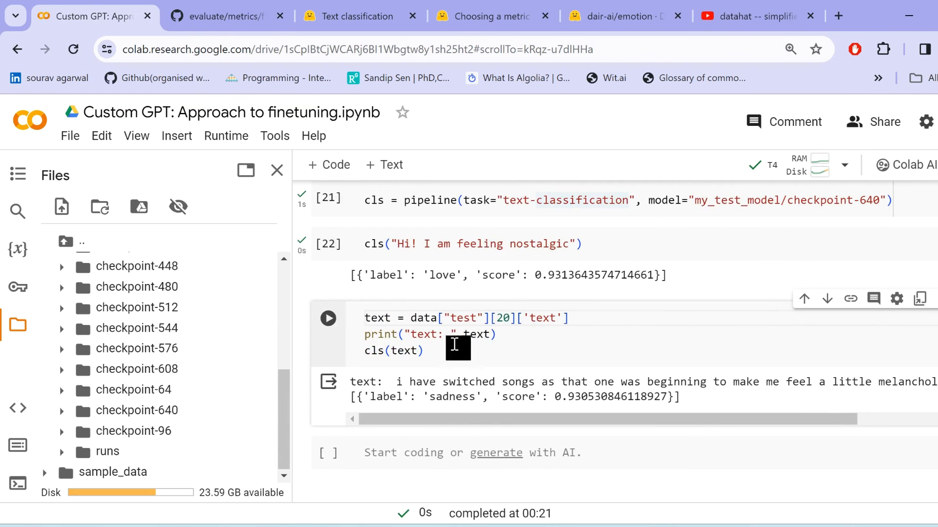
{"action": "left_click", "coordinate": [329, 318]}
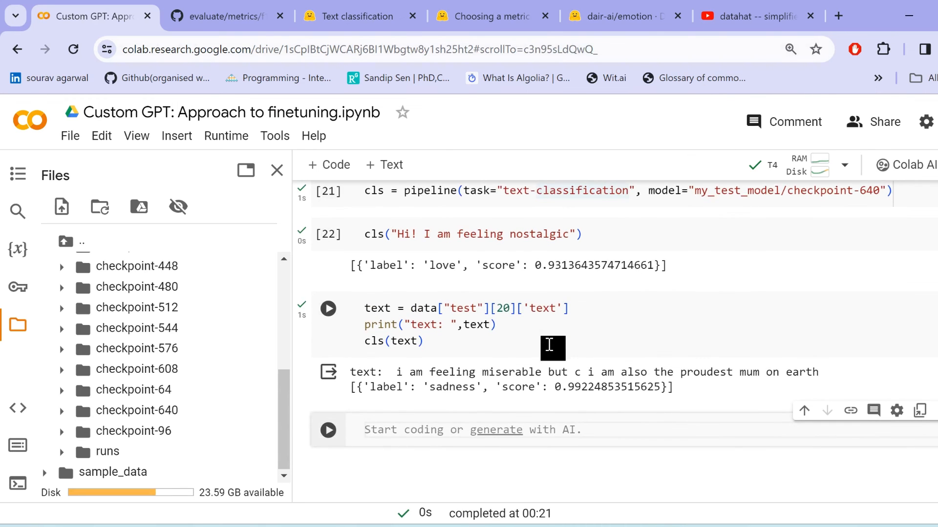
{"action": "mouse_move", "coordinate": [508, 392]}
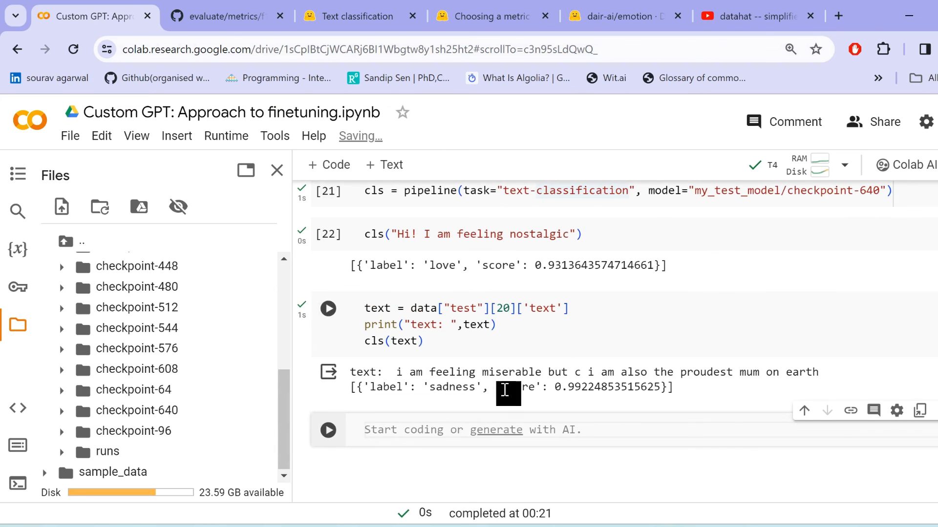